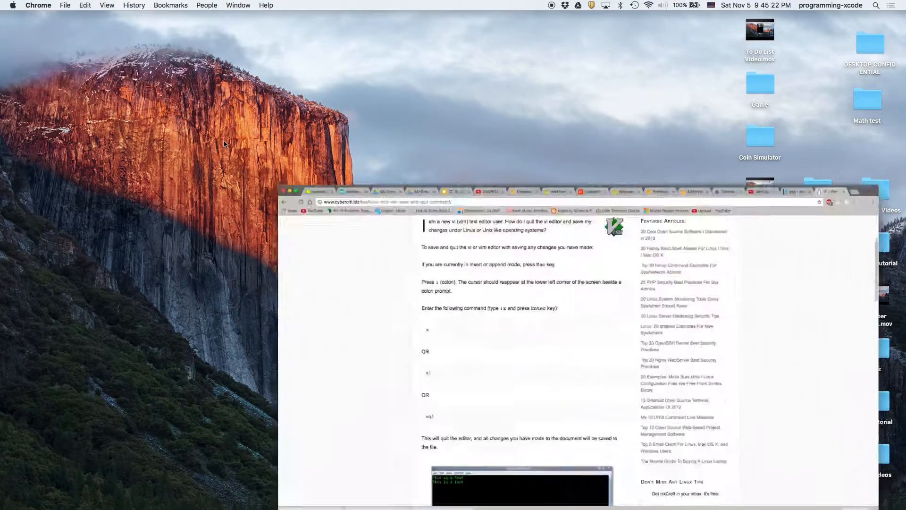
Step: Open the Firebase console in Chrome from firebase.google.com
click(294, 191)
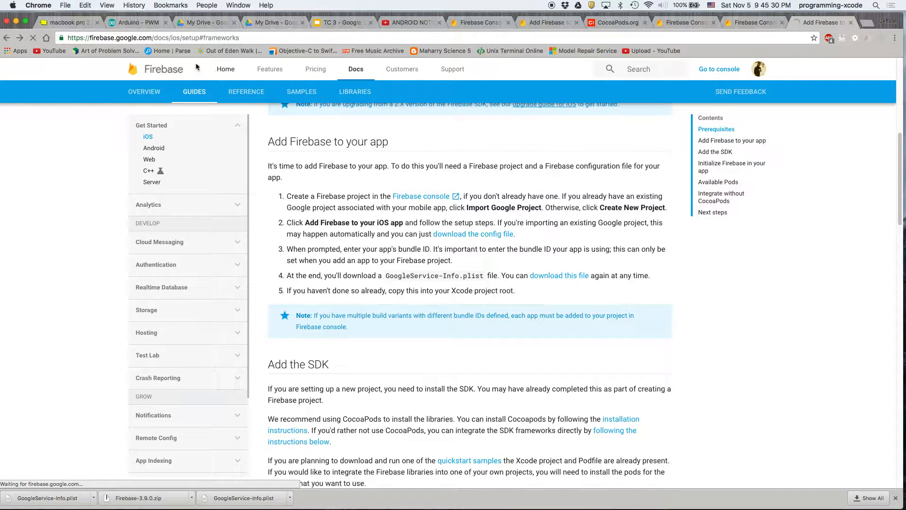
click(226, 69)
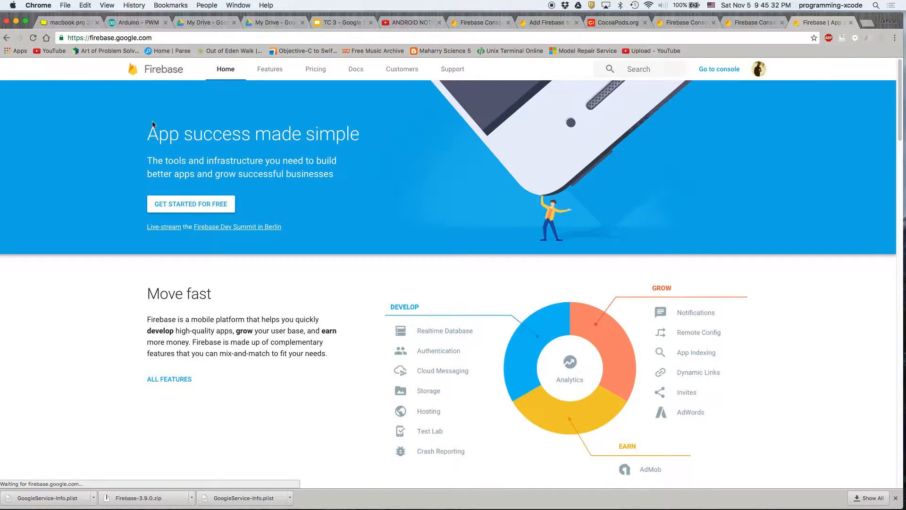
click(190, 203)
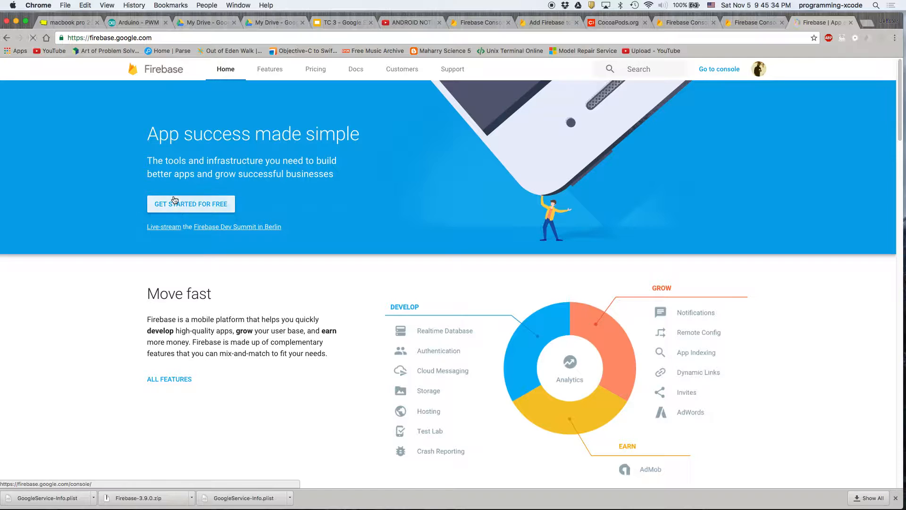
click(718, 69)
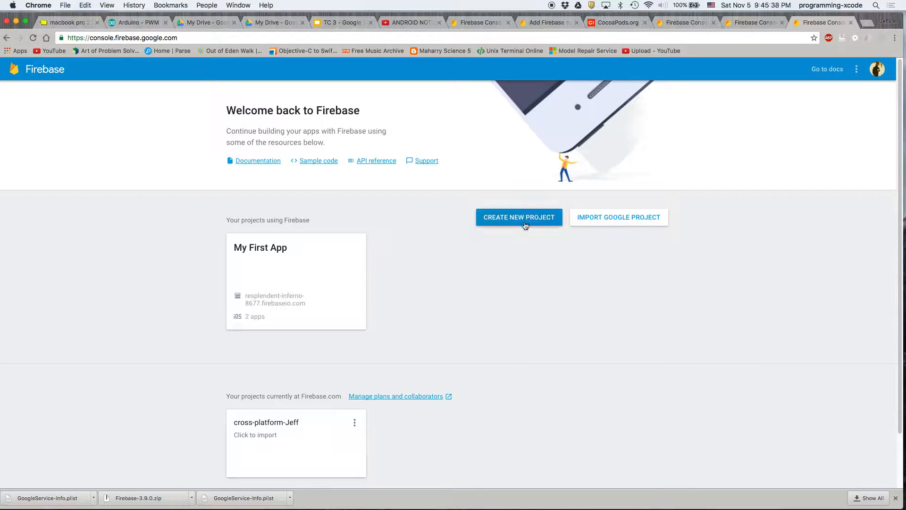
Step: Open My First App's Add Firebase to your iOS app dialog and launch Xcode
click(518, 217)
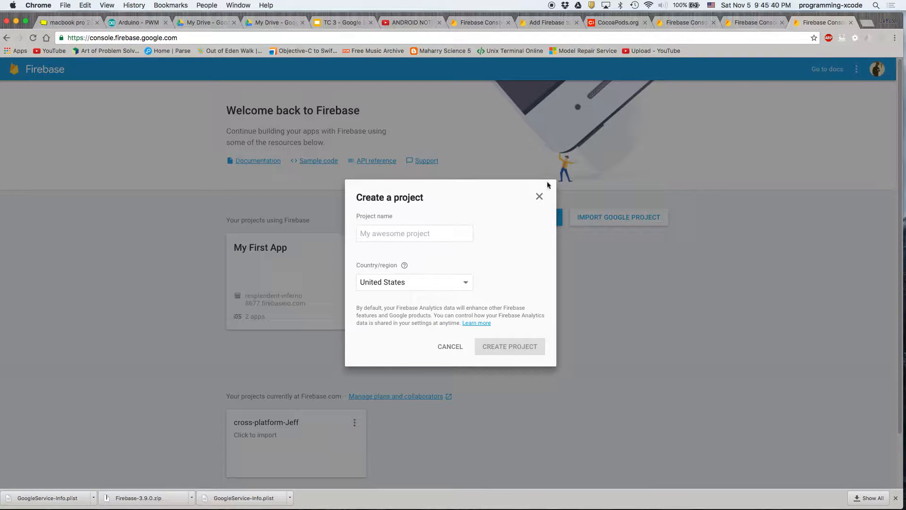
click(539, 196)
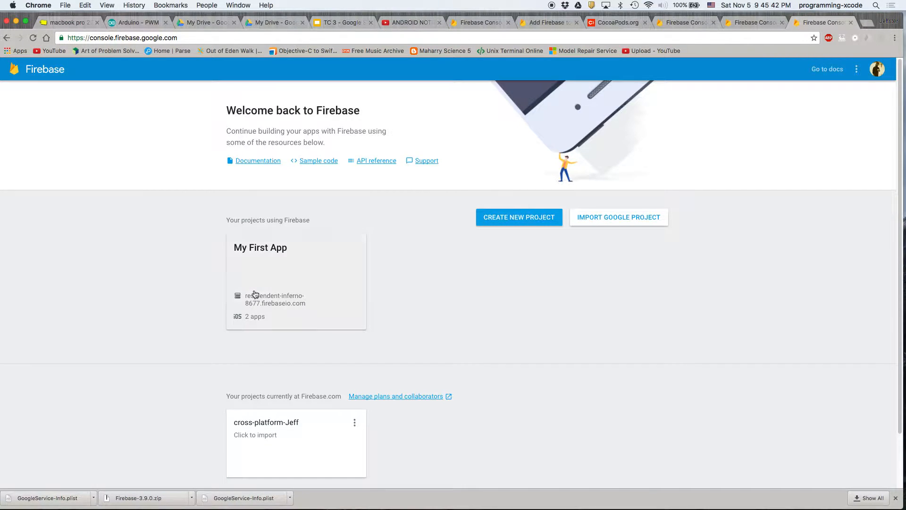
click(260, 247)
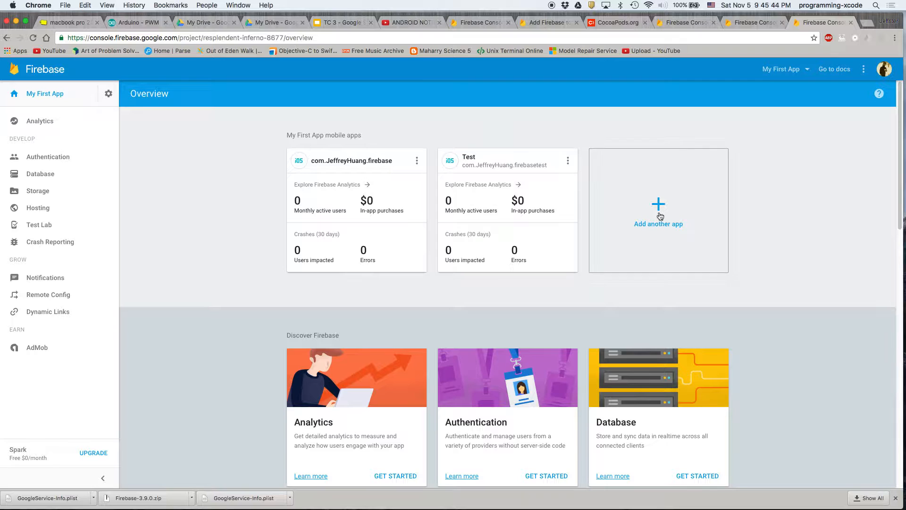
click(658, 212)
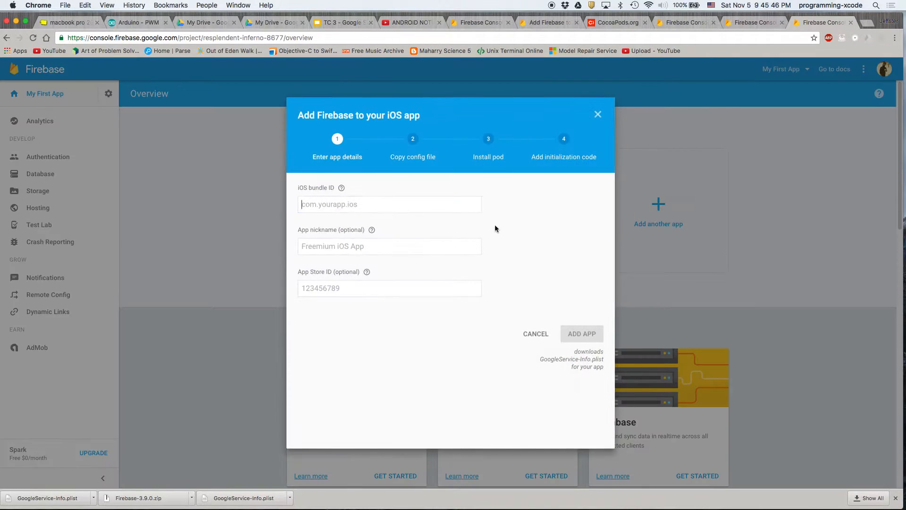
click(389, 203)
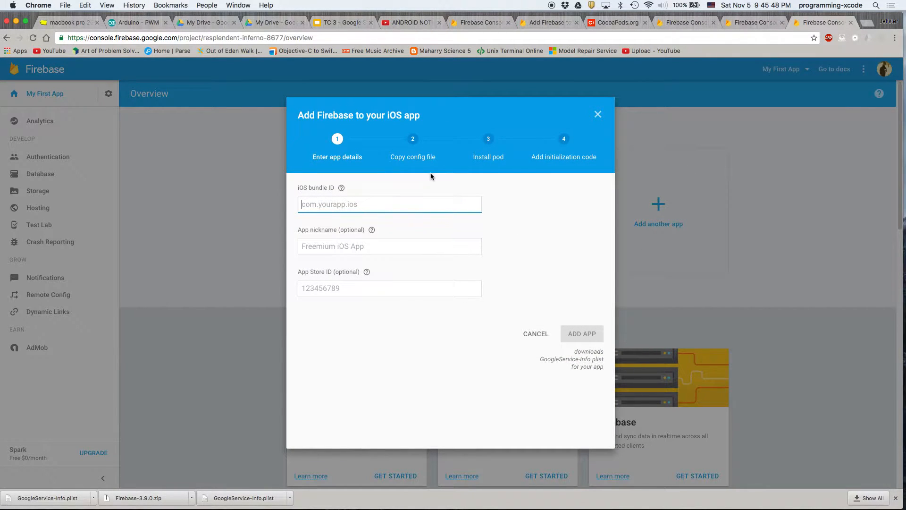
text(xcode)
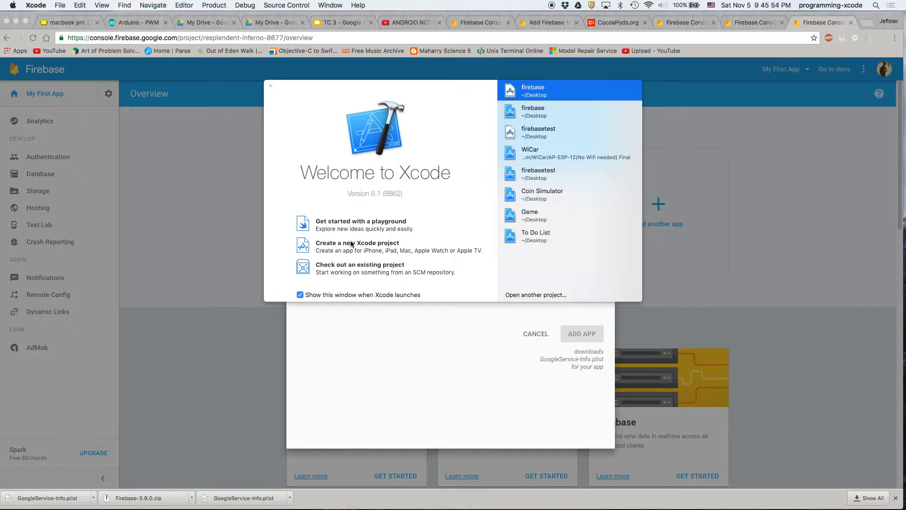
Step: Create the Single View project Newservertest on the Desktop and select its bundle identifier
click(357, 242)
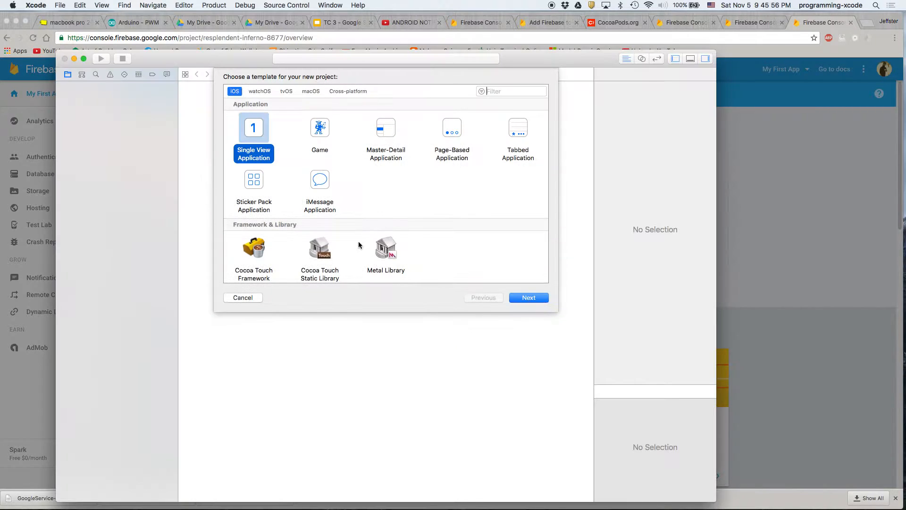
click(528, 297)
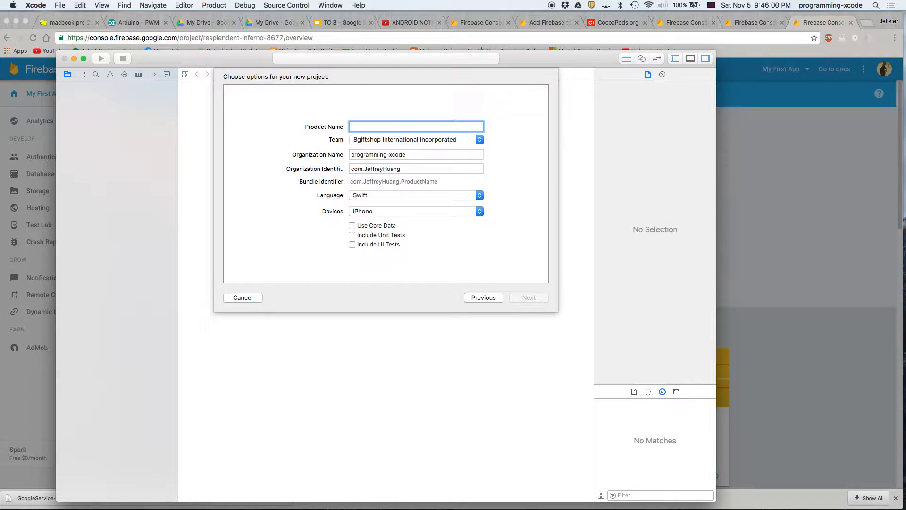
text(New)
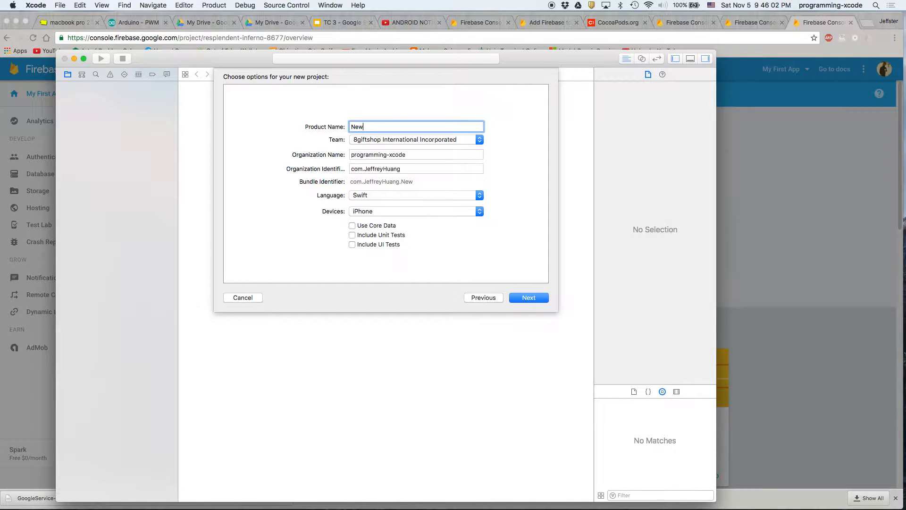
text(servert)
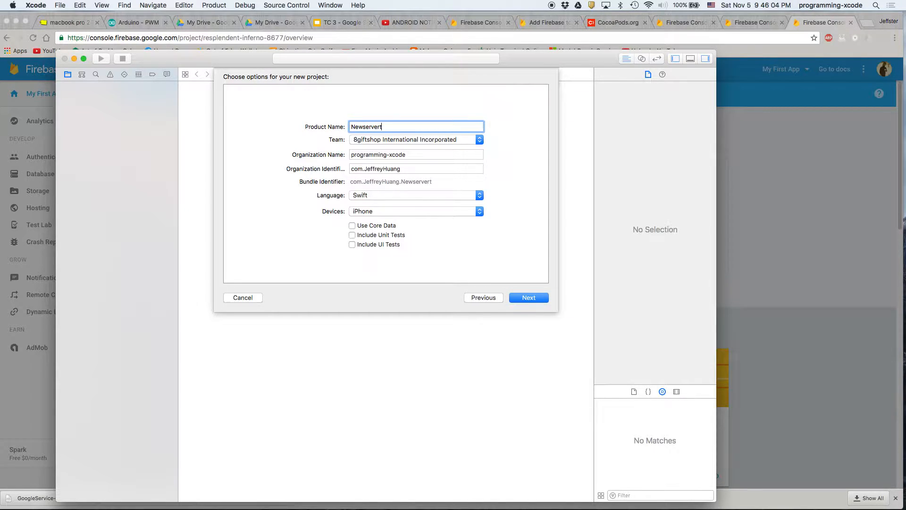
click(527, 297)
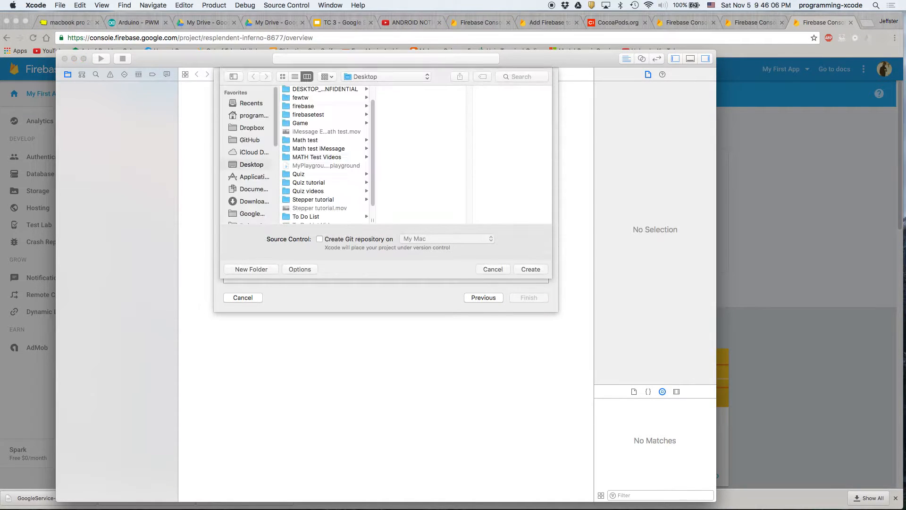
click(530, 268)
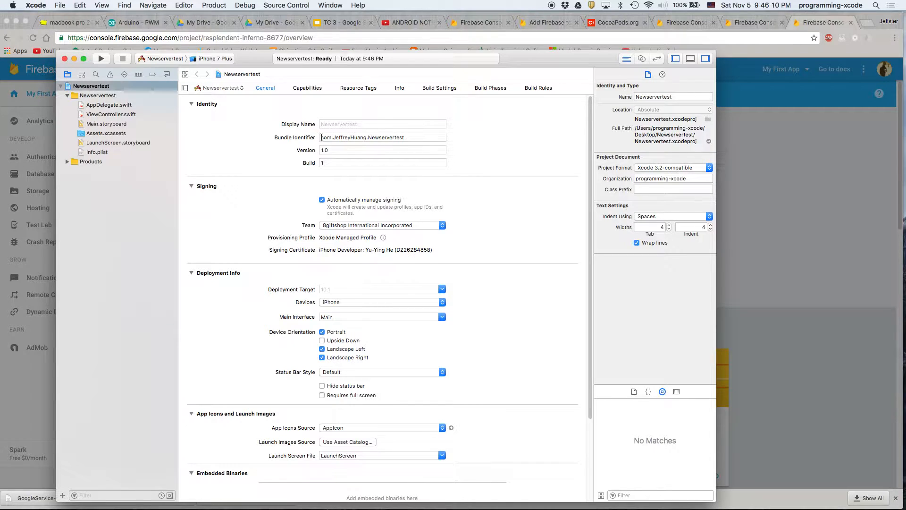
triple_click(382, 137)
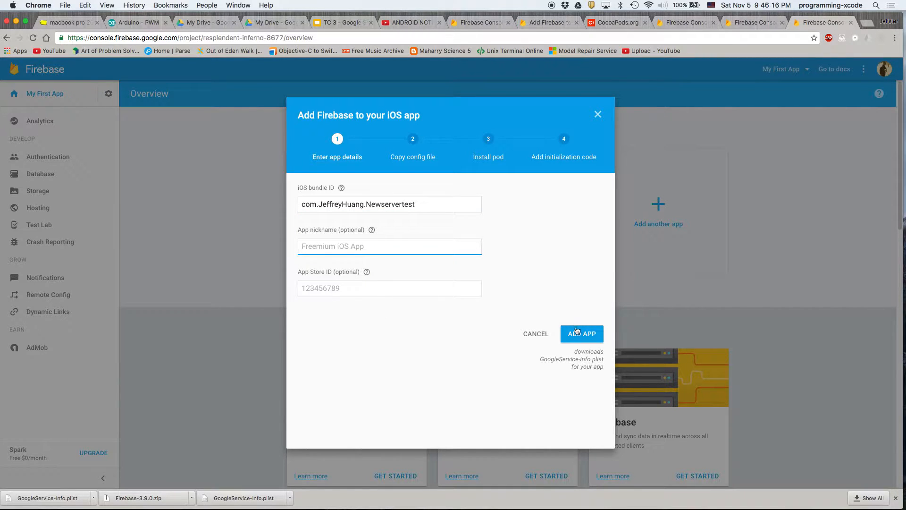
Step: Register the iOS app, add GoogleService-Info.plist to the project, and continue to Install pod
click(581, 333)
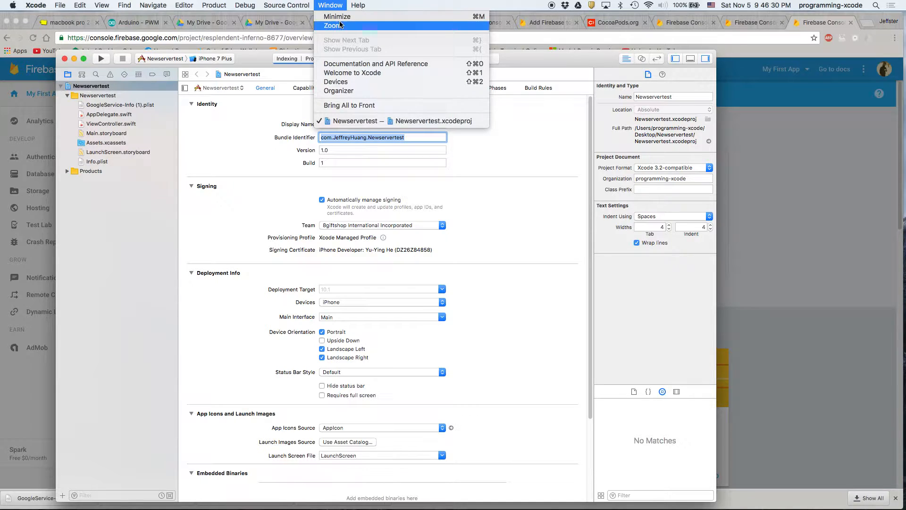
click(332, 26)
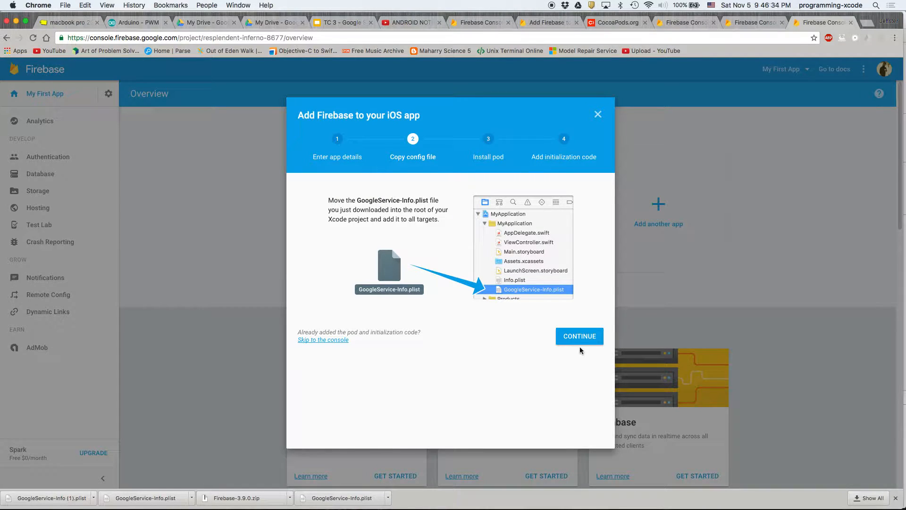
click(579, 335)
text(cd)
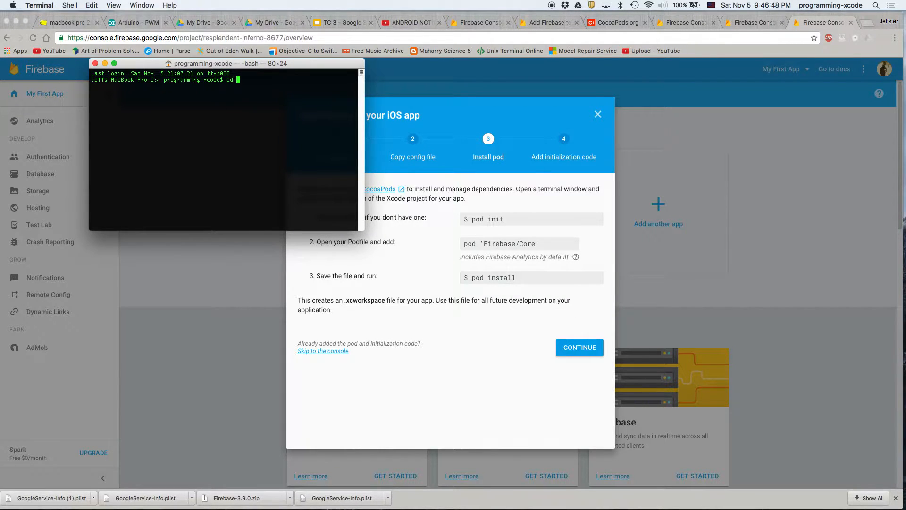
Step: Move Terminal into the Desktop's Newservertest project folder
text(Desk)
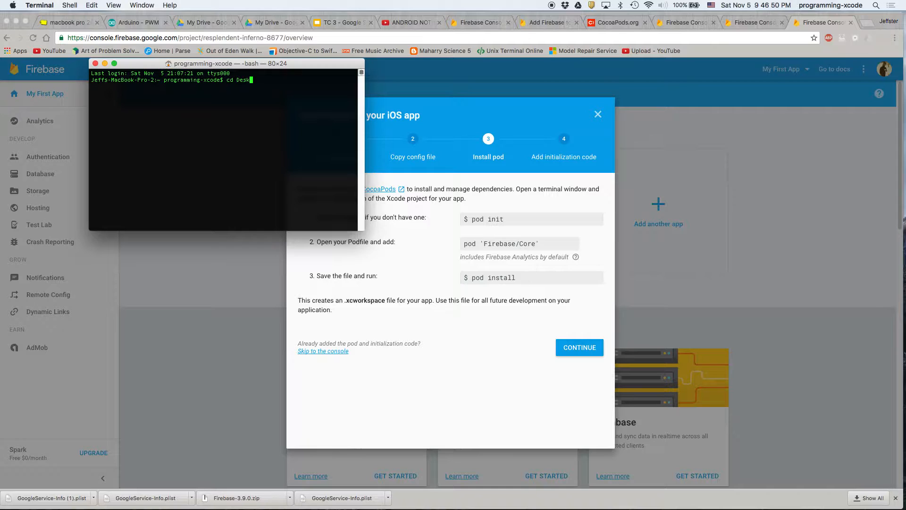
key(Return)
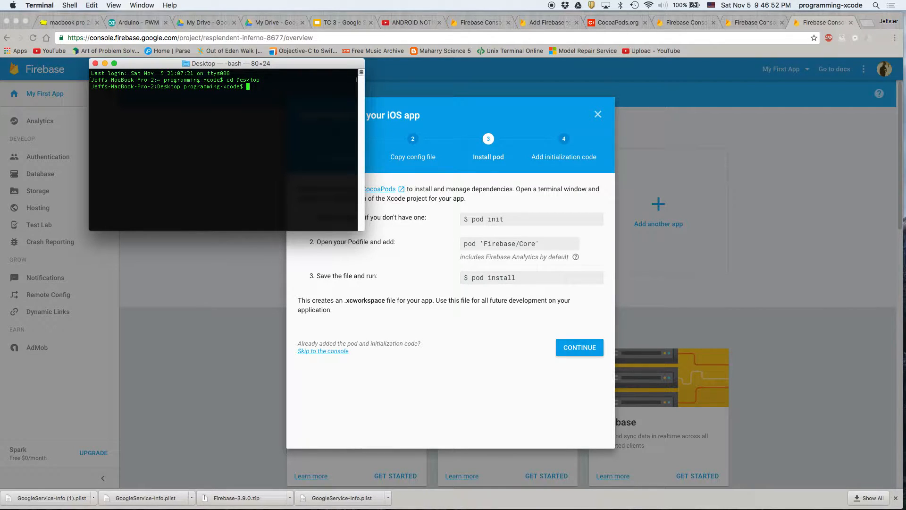
text(ls)
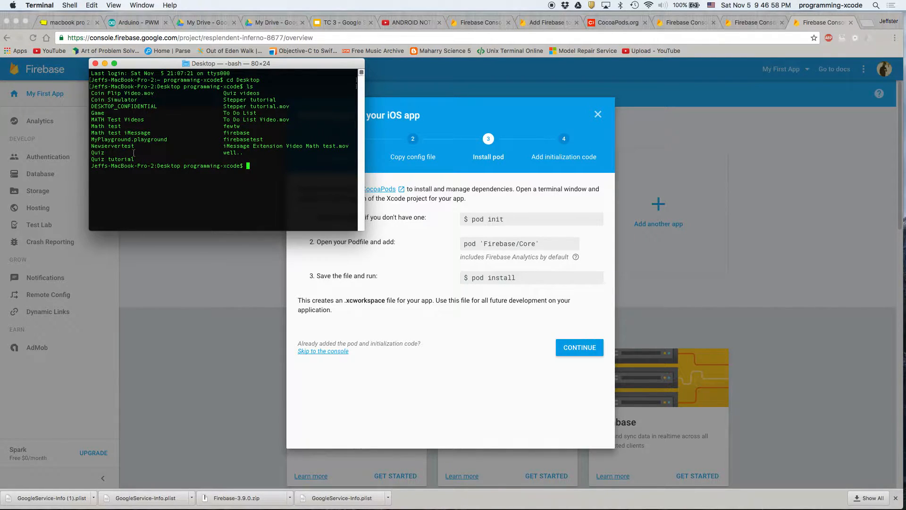
text(cd Newser)
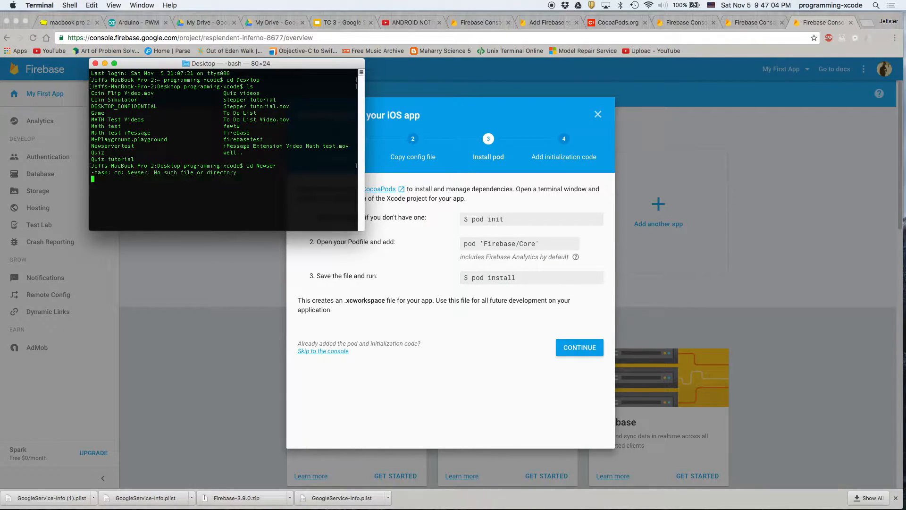
text(cd Newservertest/)
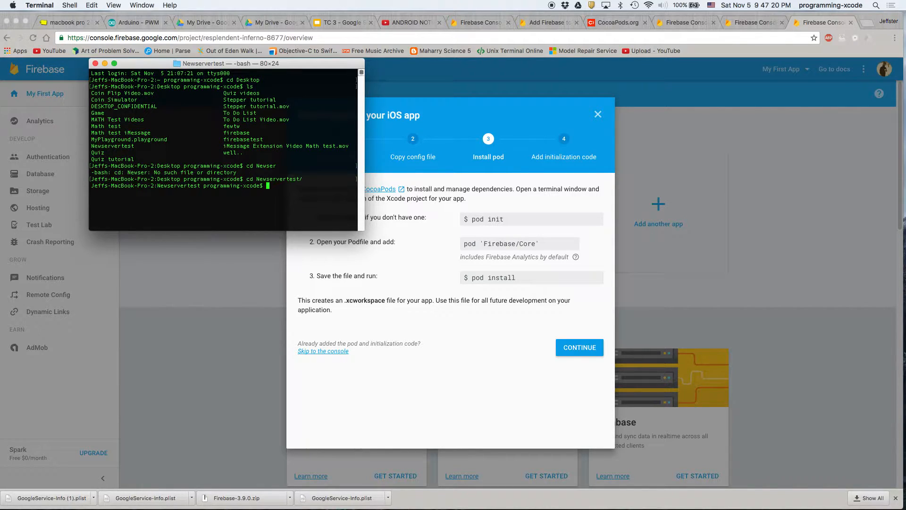
Step: Install CocoaPods with sudo gem install cocoapods
text(sudo gem)
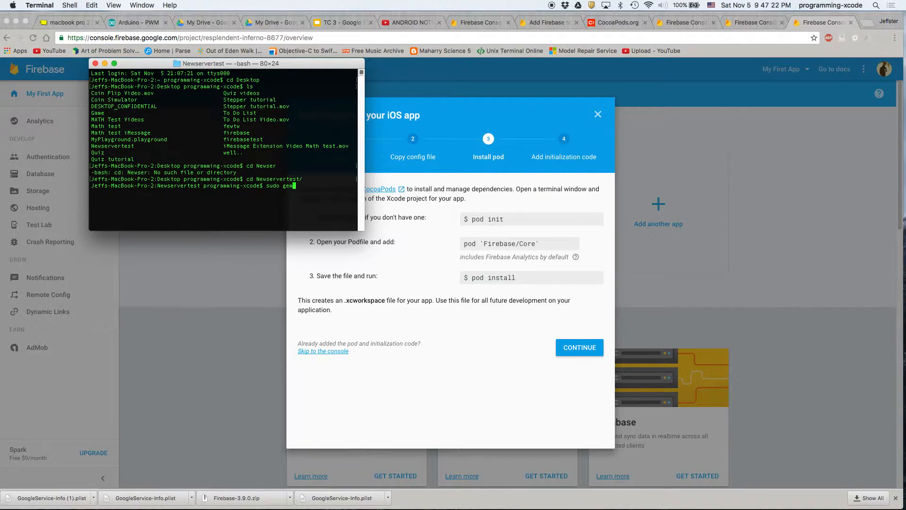
text(install)
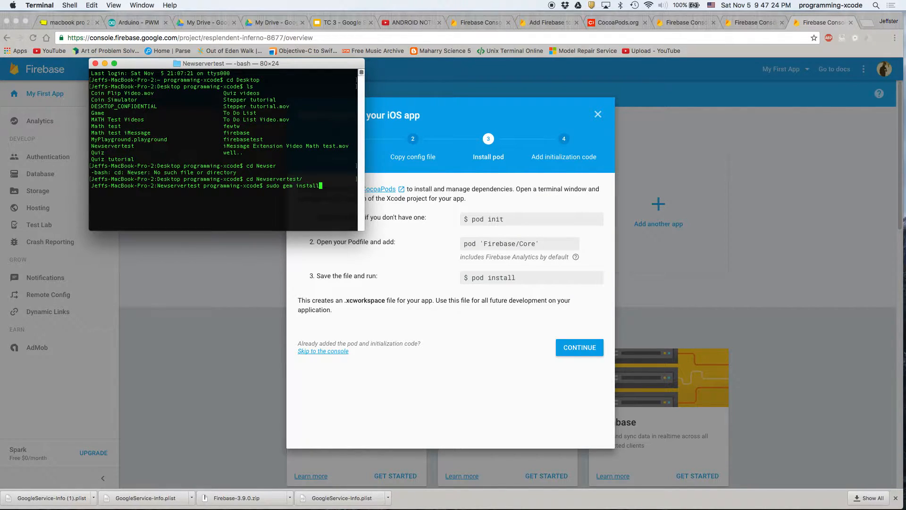
text(cocoap)
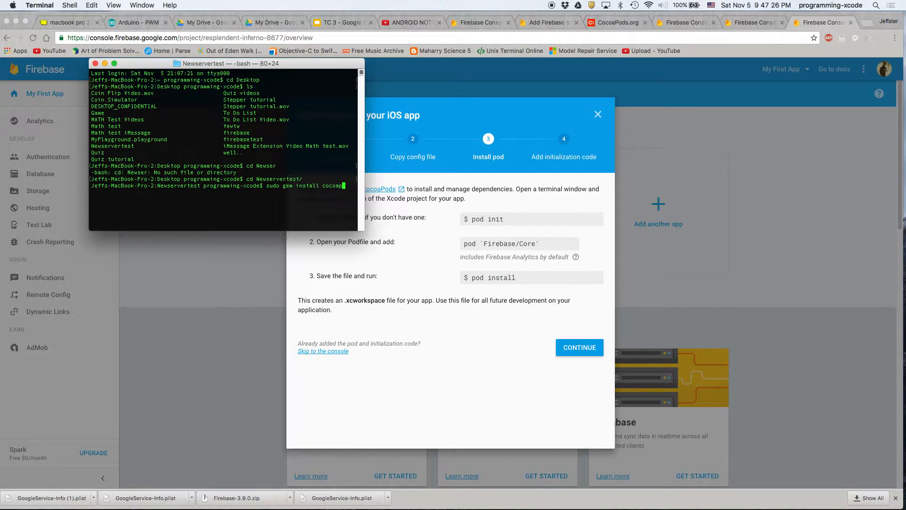
text(ods)
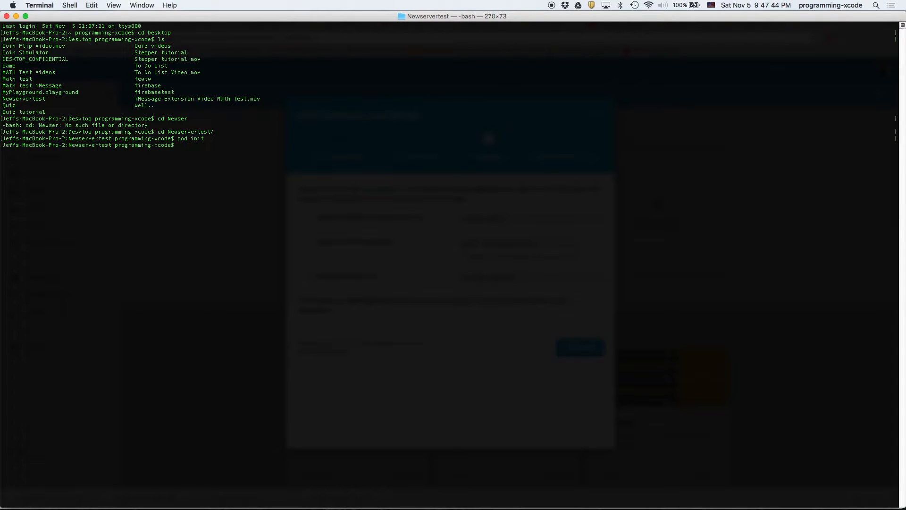
text(ri)
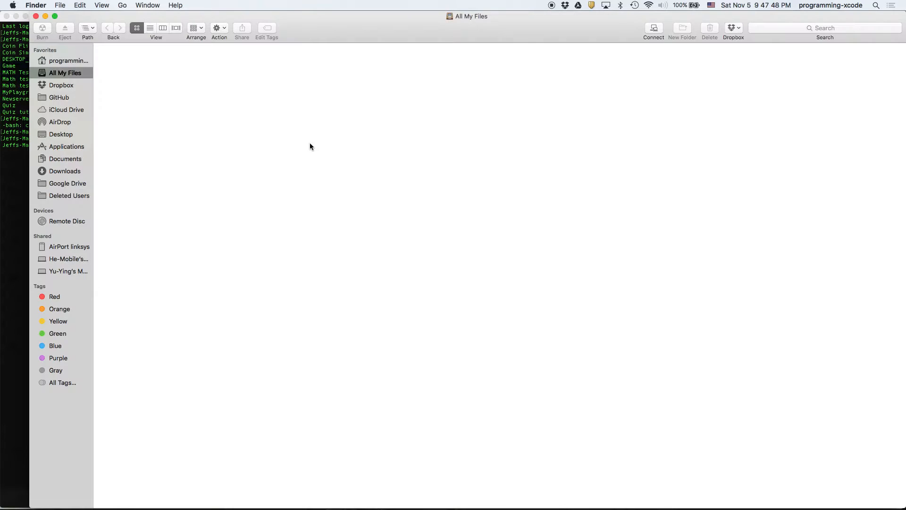
click(62, 134)
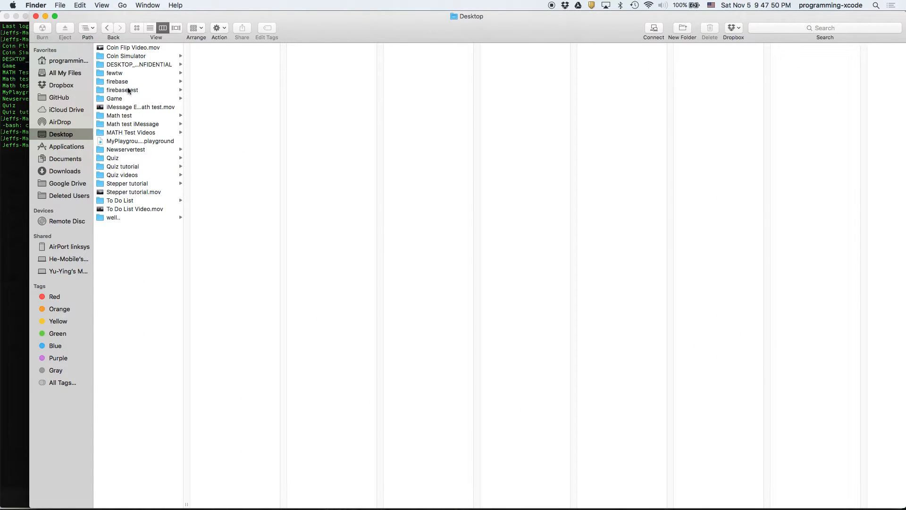
mouse_move(123, 157)
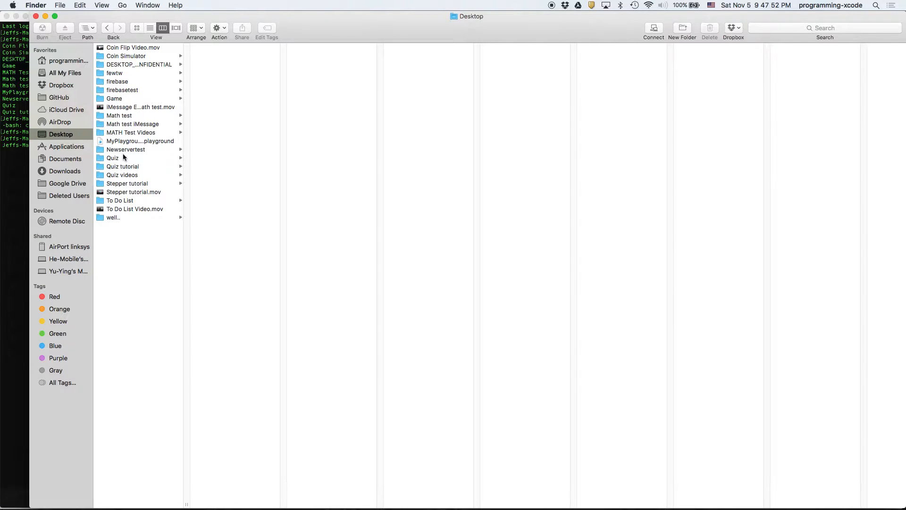
click(125, 150)
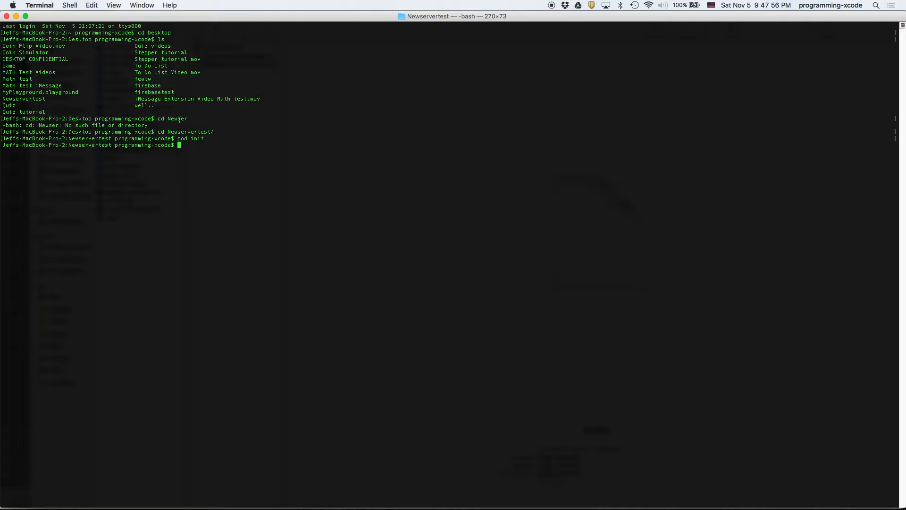
Step: Edit the Podfile in vi, uncommenting the platform line as platform :ios, '10.1'
text(v)
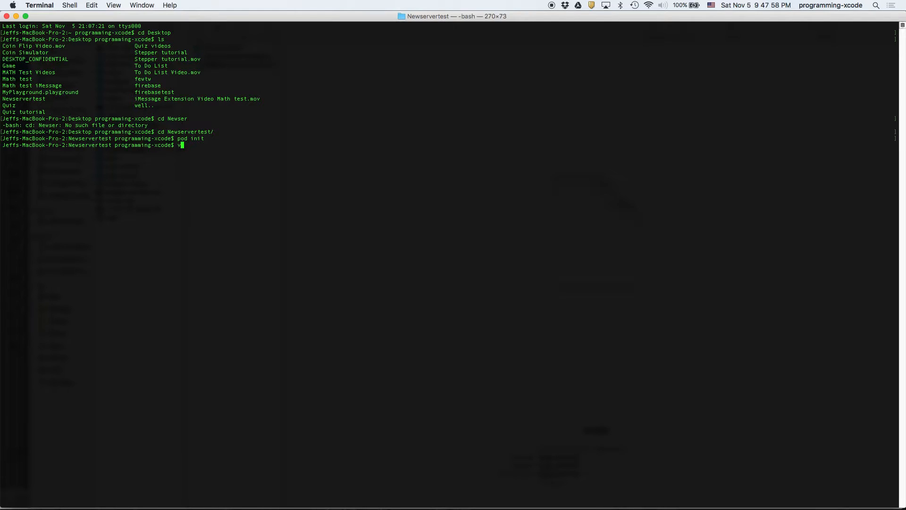
text(i Pod)
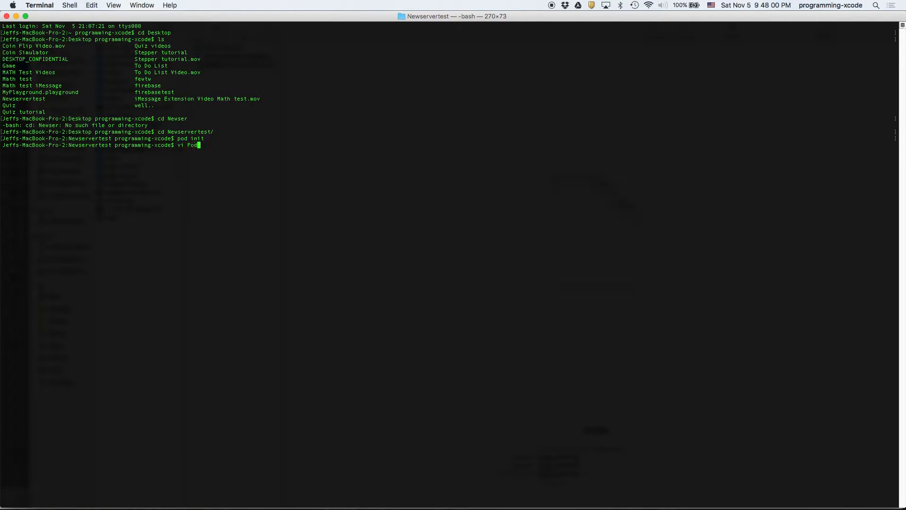
key(enter)
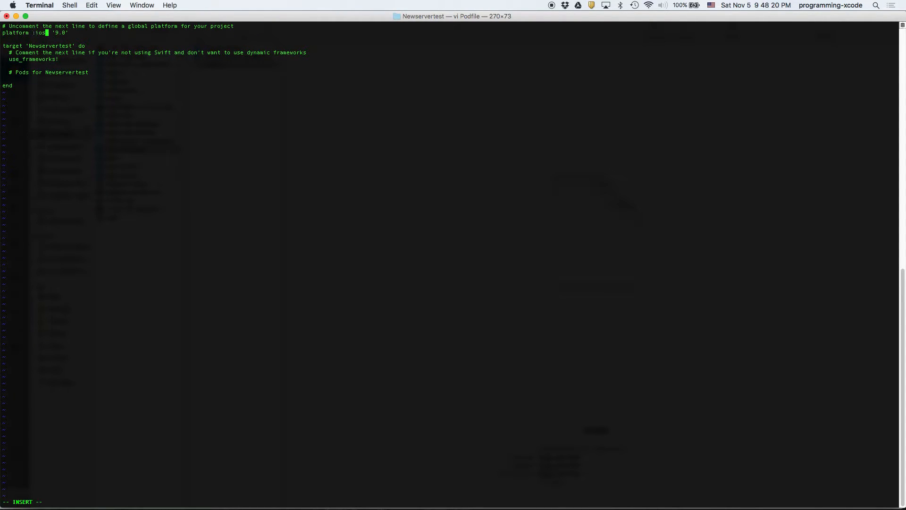
text(,)
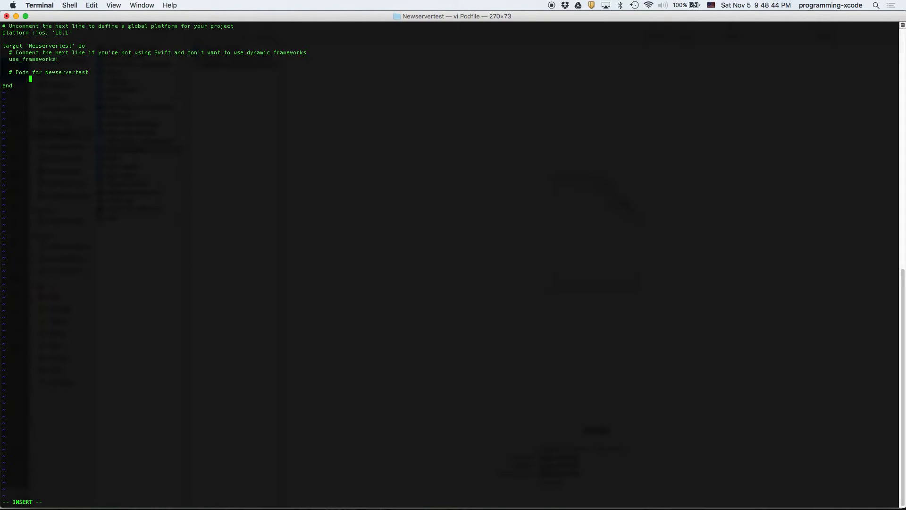
Step: Add pod 'Firebase/Core' to the Podfile and compare it with Firebase's setup instructions
text(pod)
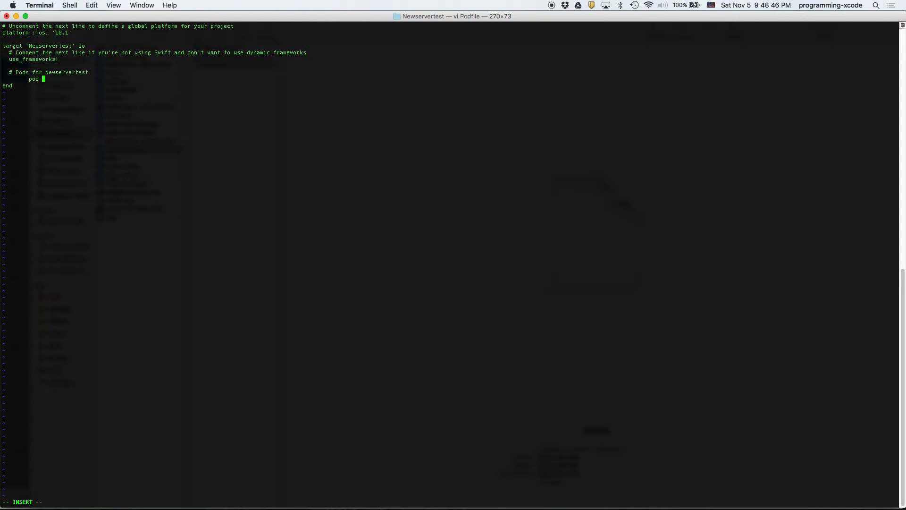
text('Fireb)
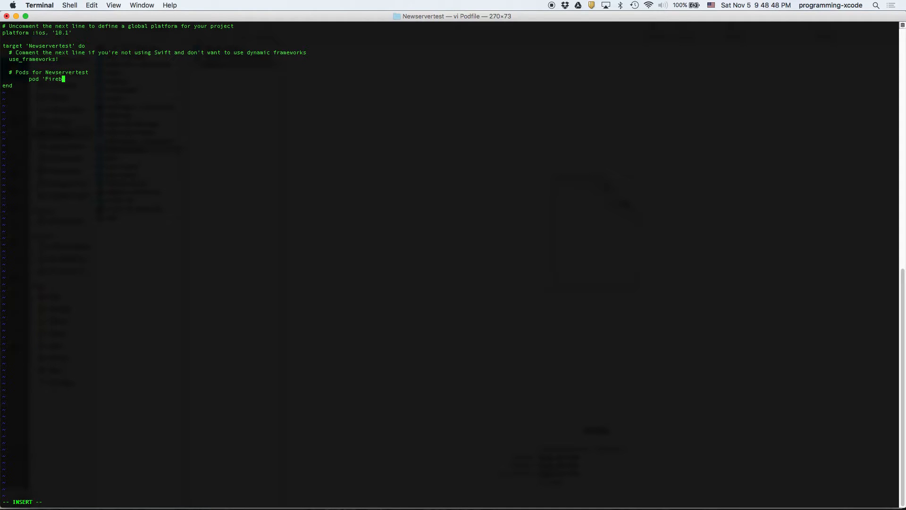
text(ase/C)
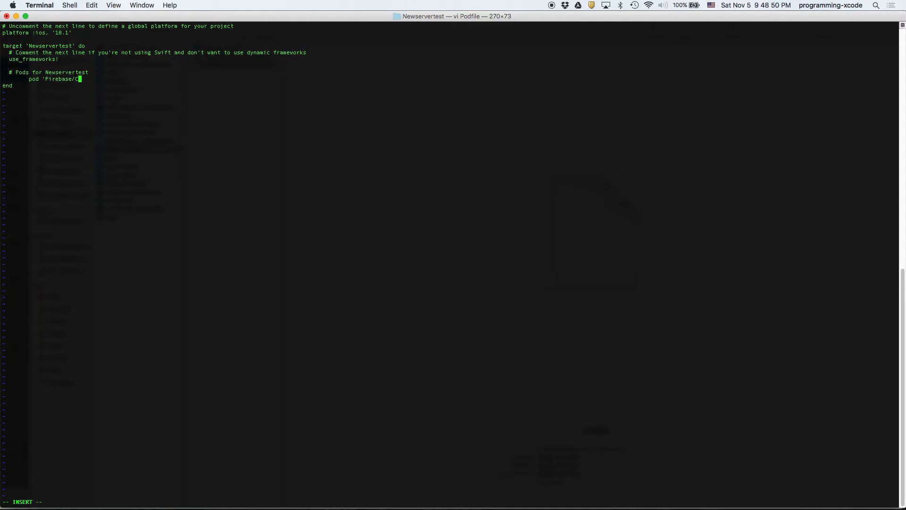
key(cmd+tab)
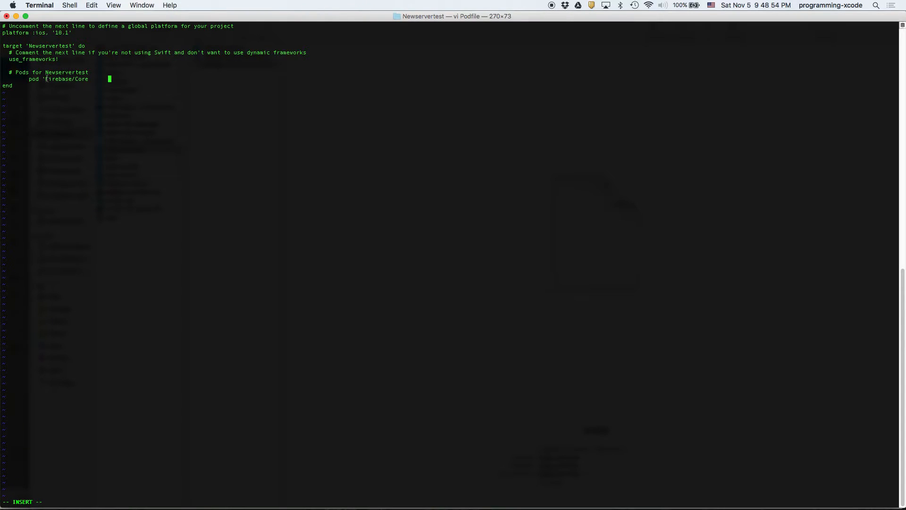
key(cmd+tab)
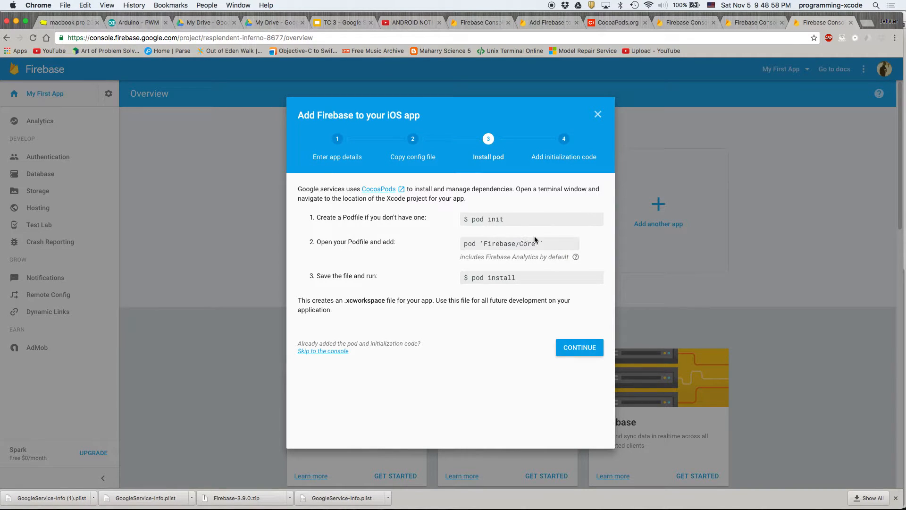
triple_click(501, 244)
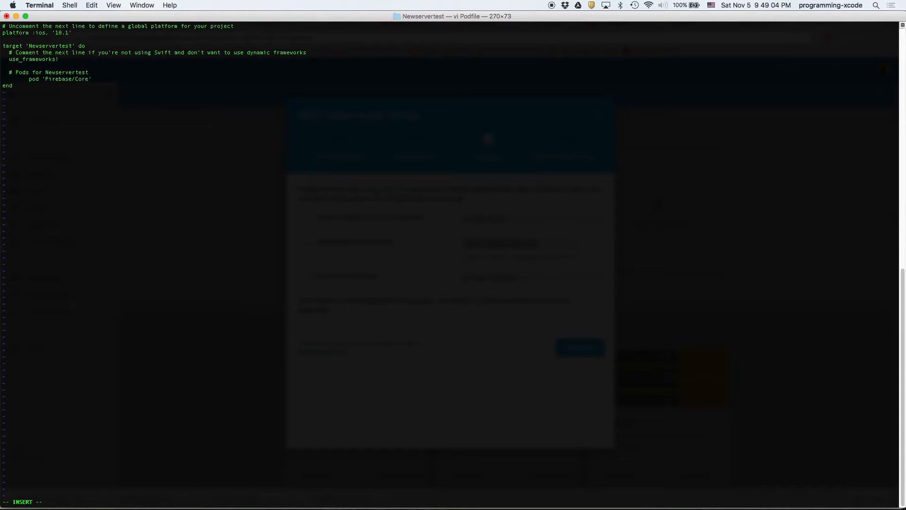
mouse_move(162, 39)
text(pod install)
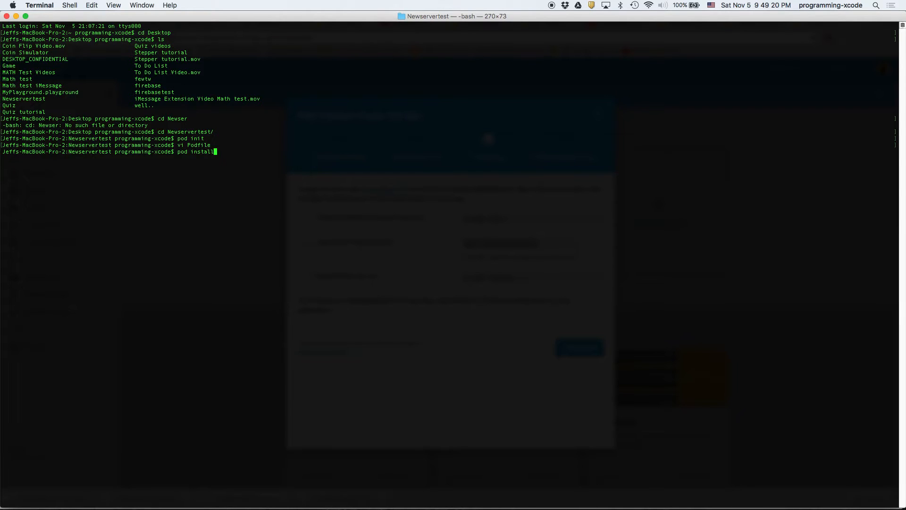
Step: Run pod install, then open Newservertest.xcworkspace in Xcode
key(Return)
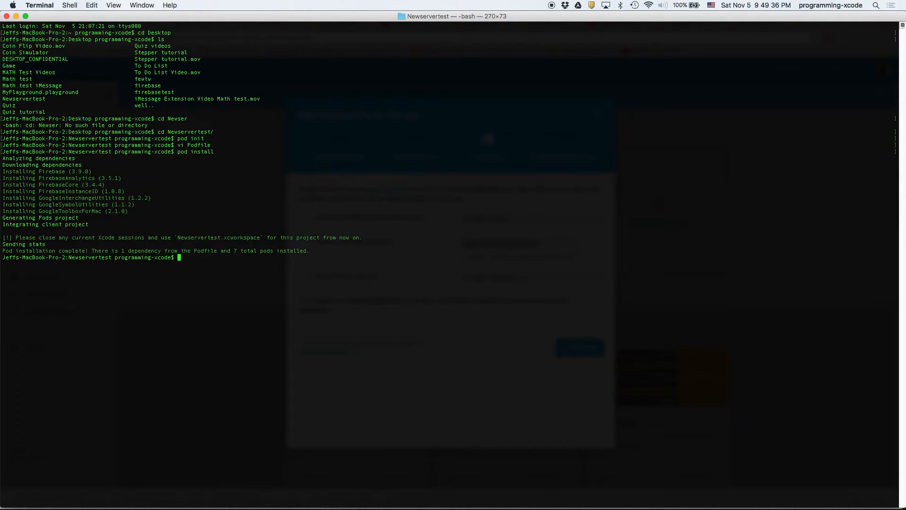
text(open)
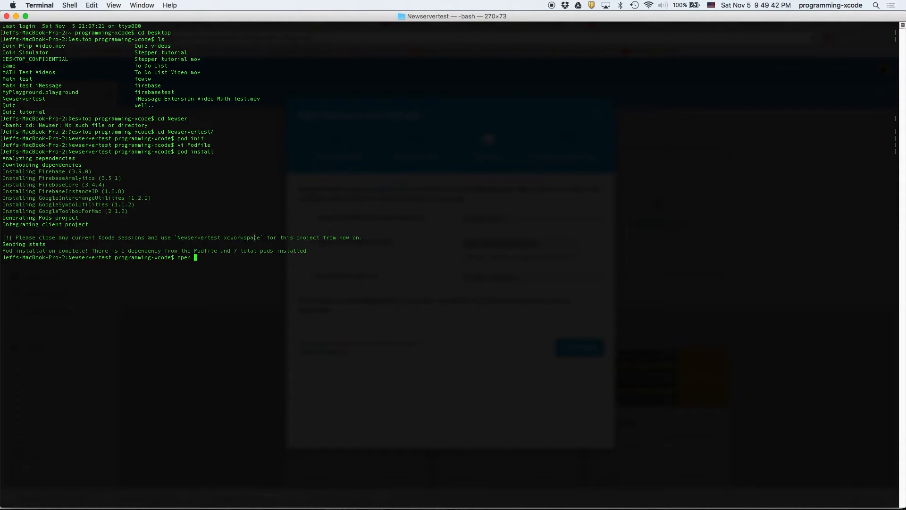
text(Newserv)
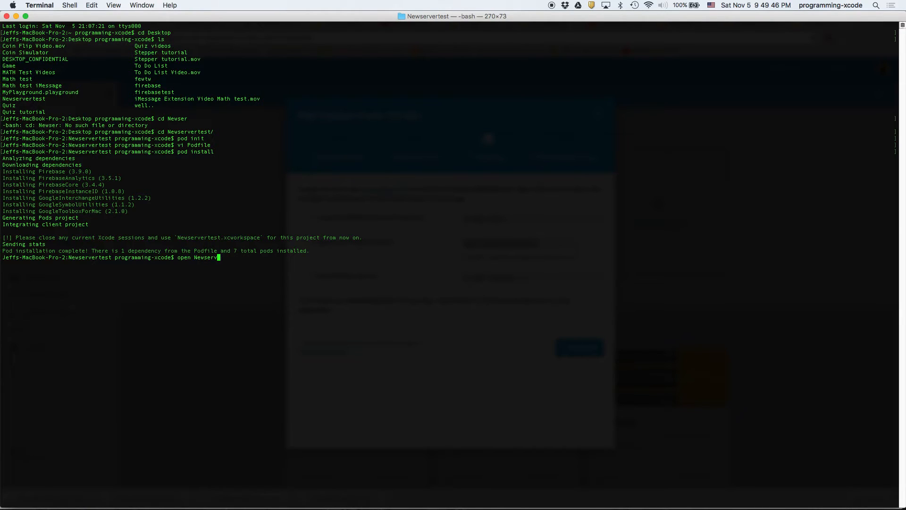
text(ertest.x)
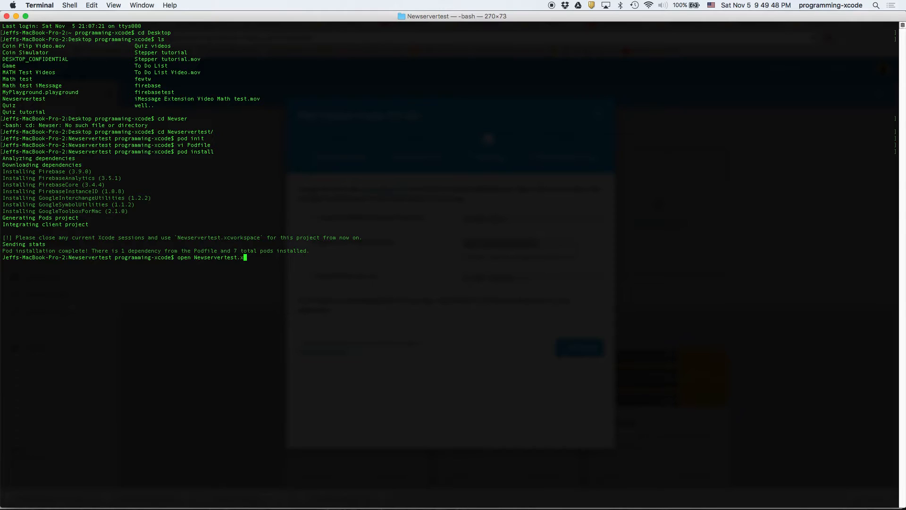
text(cworkspa)
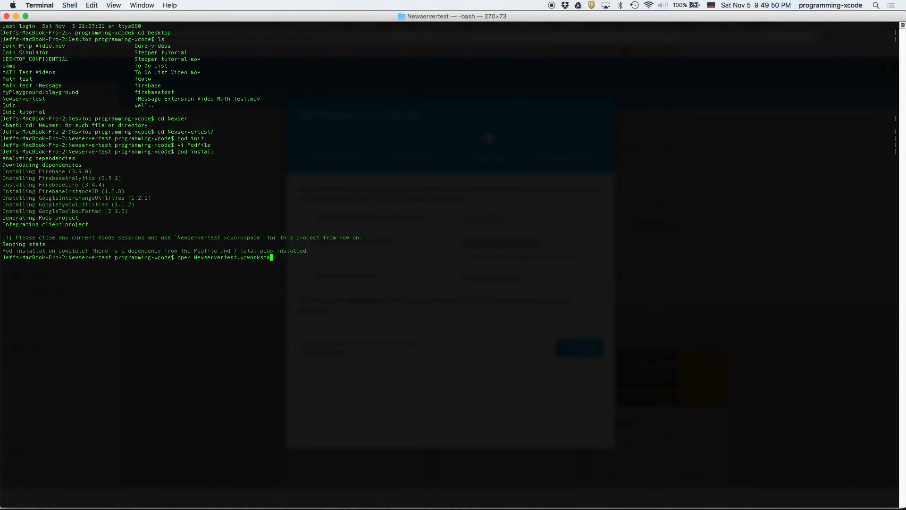
key(Return)
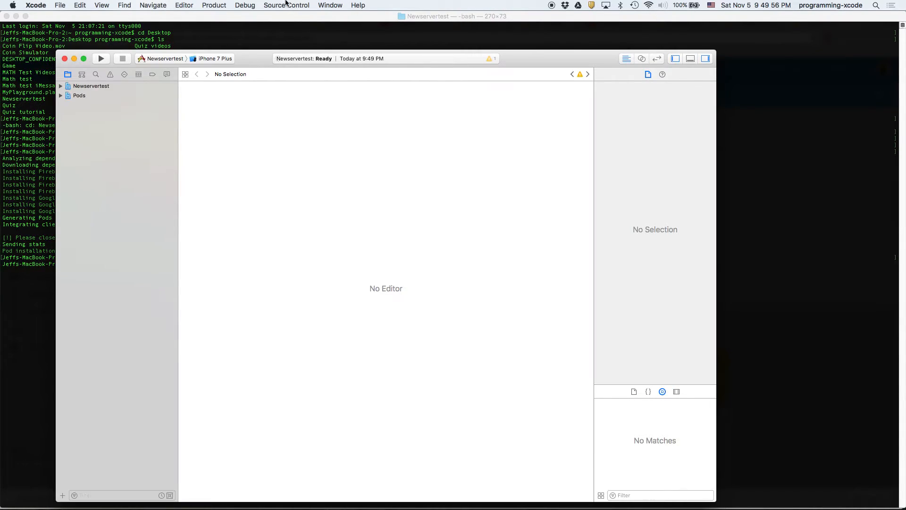
Step: Zoom the Xcode window to fill the screen and view the 'Update to recommended settings' issue
click(329, 5)
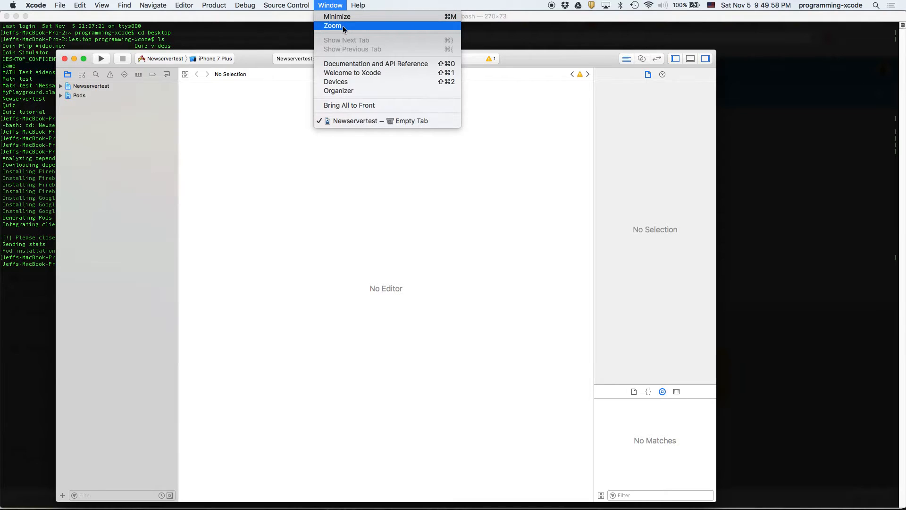
click(333, 25)
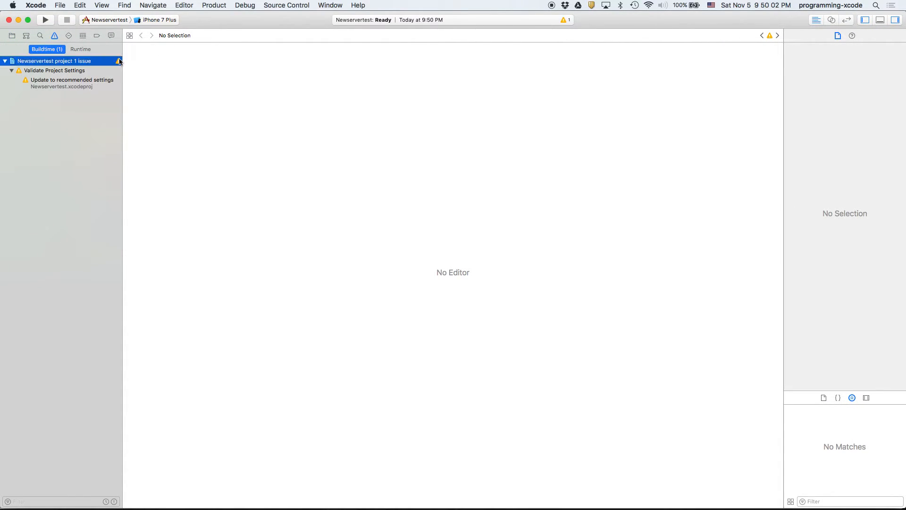
click(69, 80)
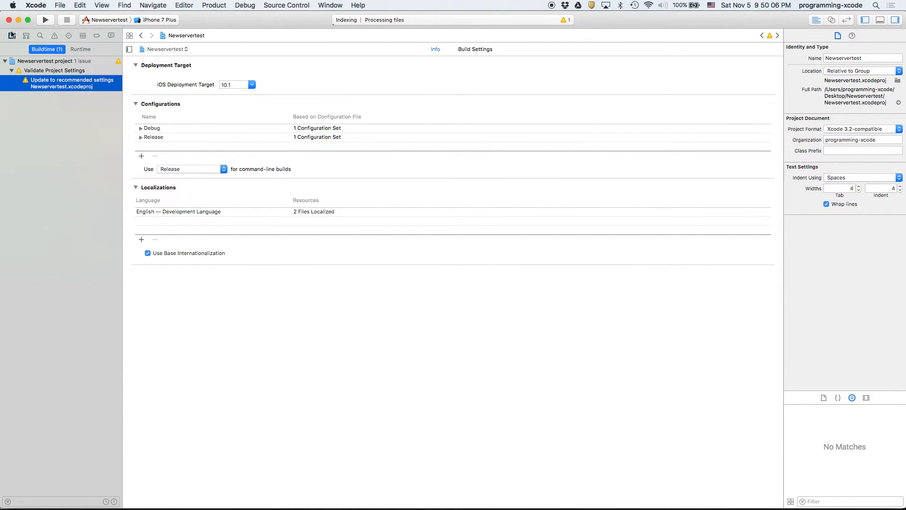
Step: Expand the Newservertest project's Pods and Frameworks groups and the Pods project
click(12, 35)
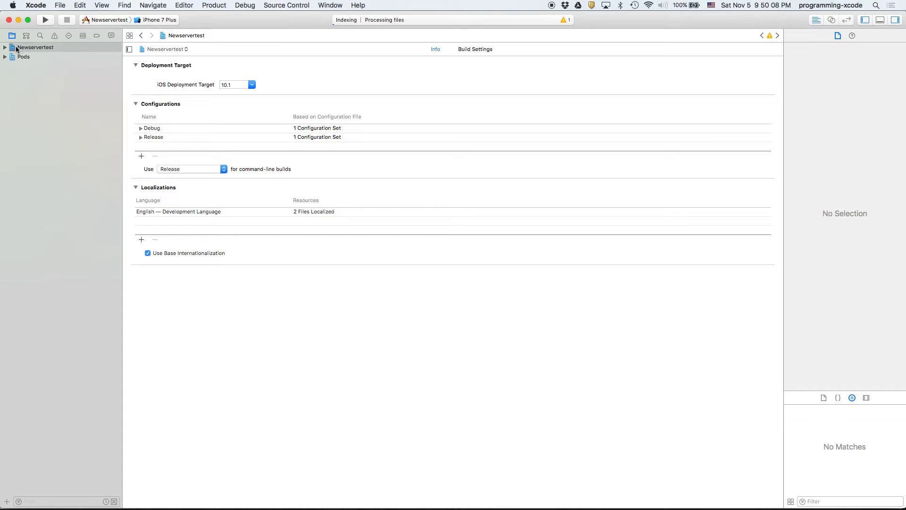
click(5, 47)
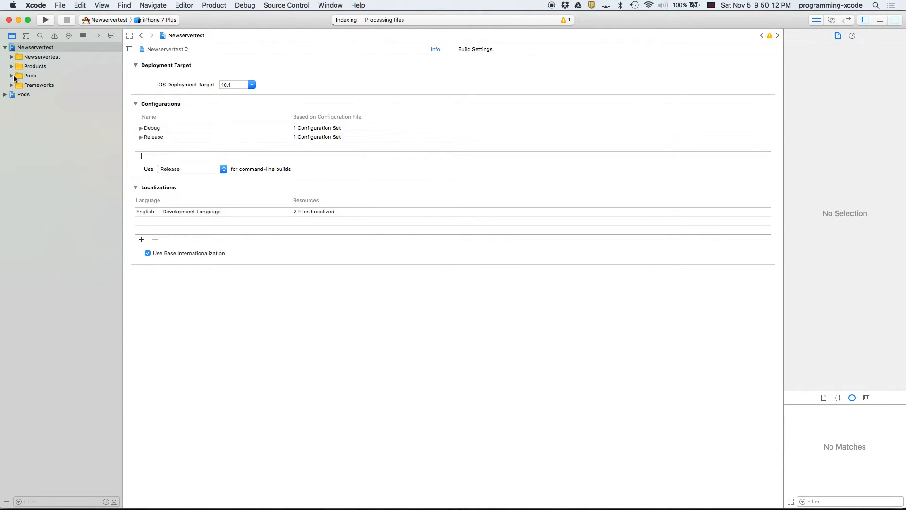
click(74, 85)
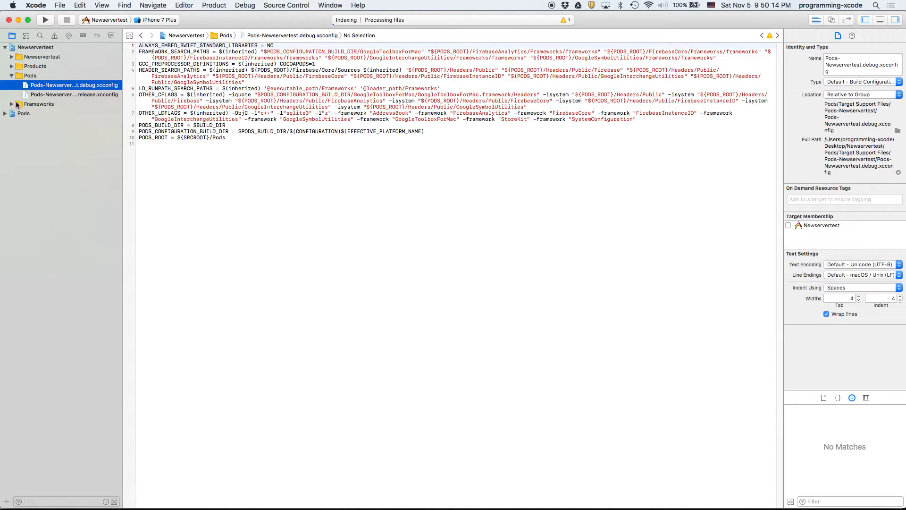
click(39, 103)
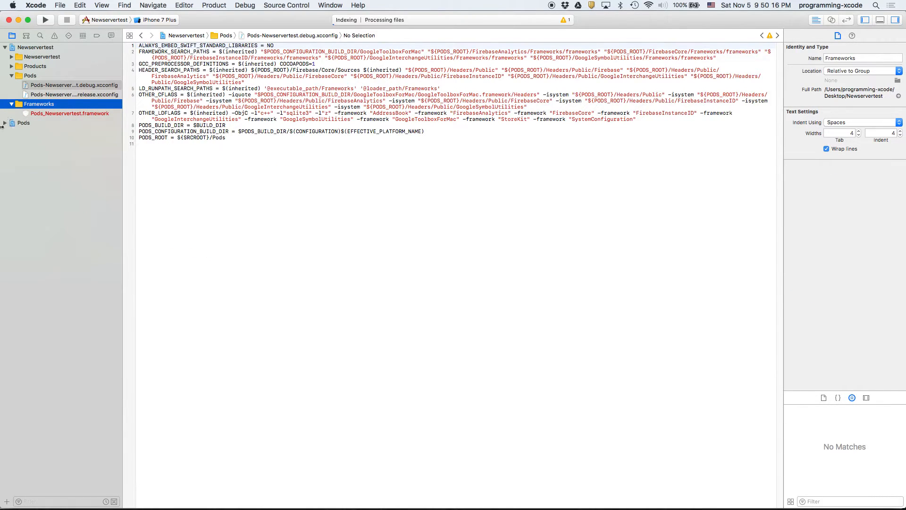
click(11, 122)
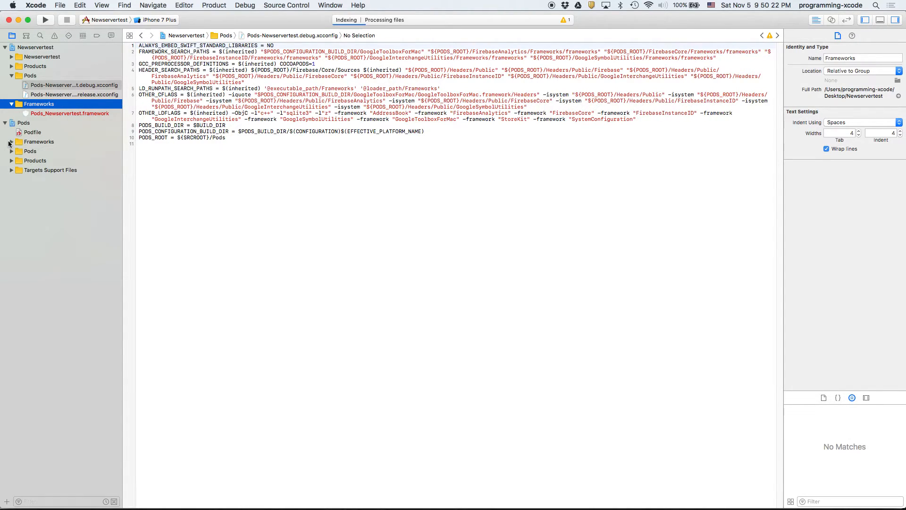
click(32, 132)
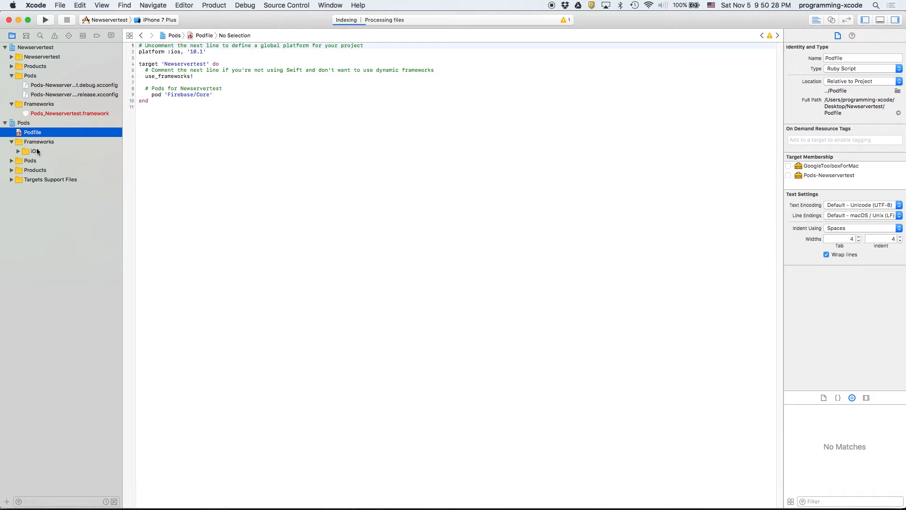
Step: Inspect the Firebase, FirebaseCore, GoogleInterchangeUtilities and GoogleToolboxForMac pod groups
click(18, 151)
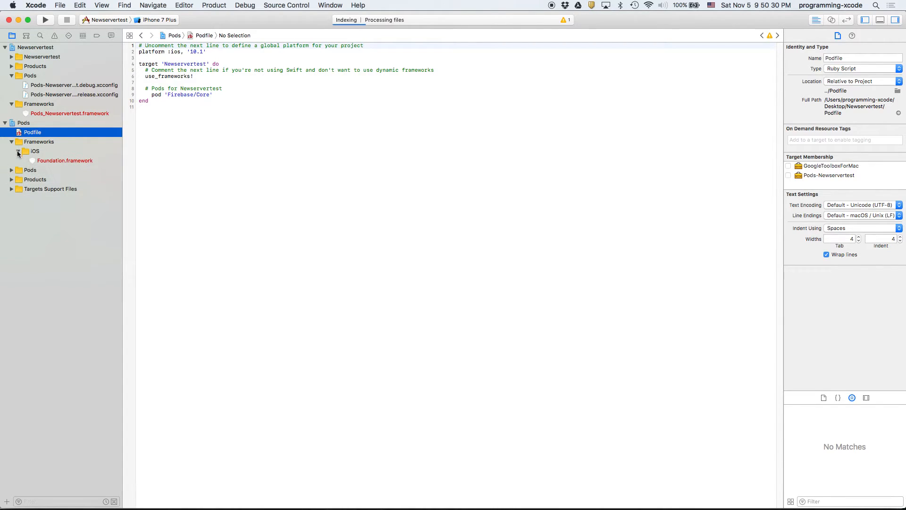
click(18, 151)
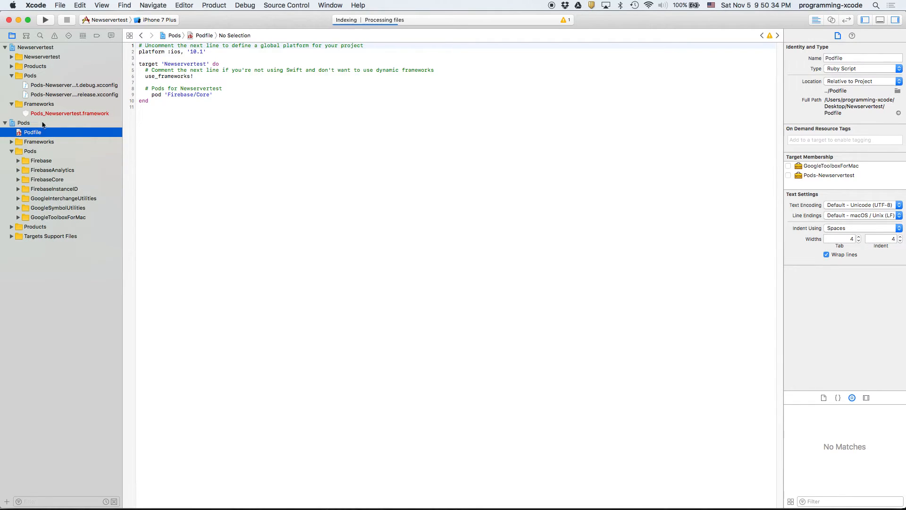
click(41, 160)
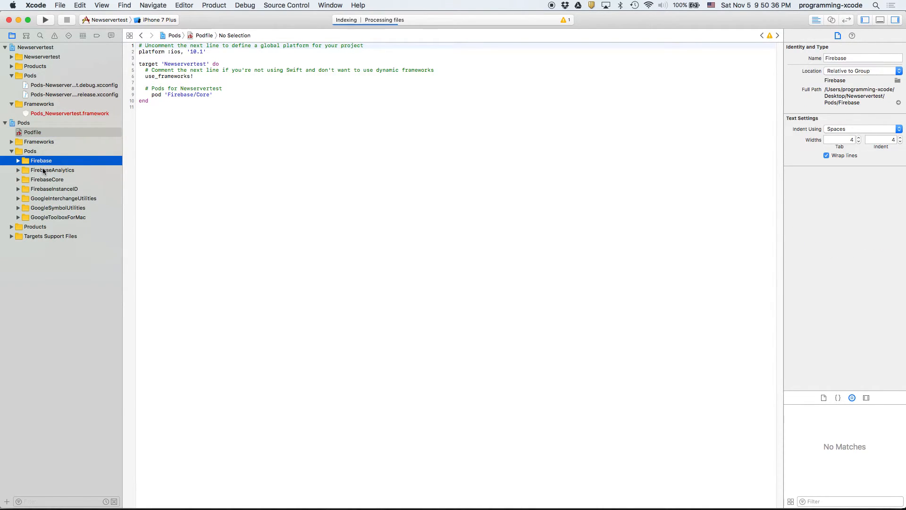
click(46, 180)
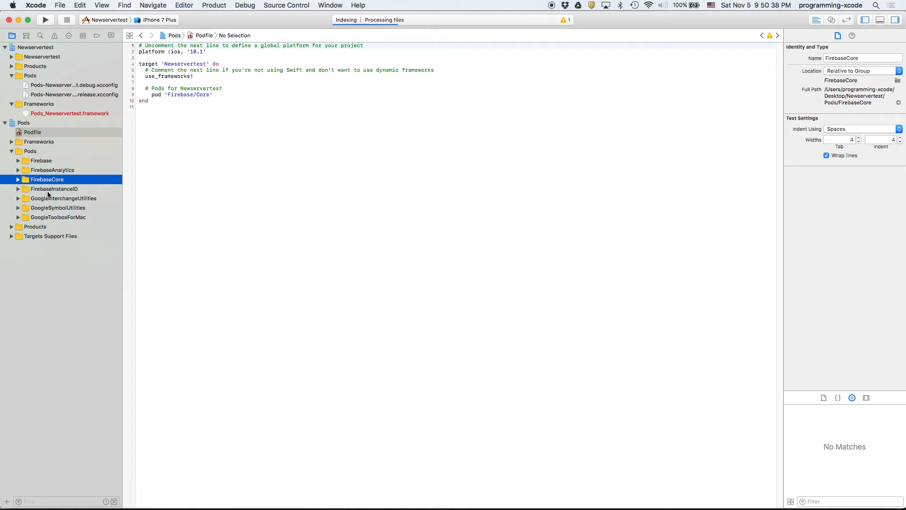
click(62, 198)
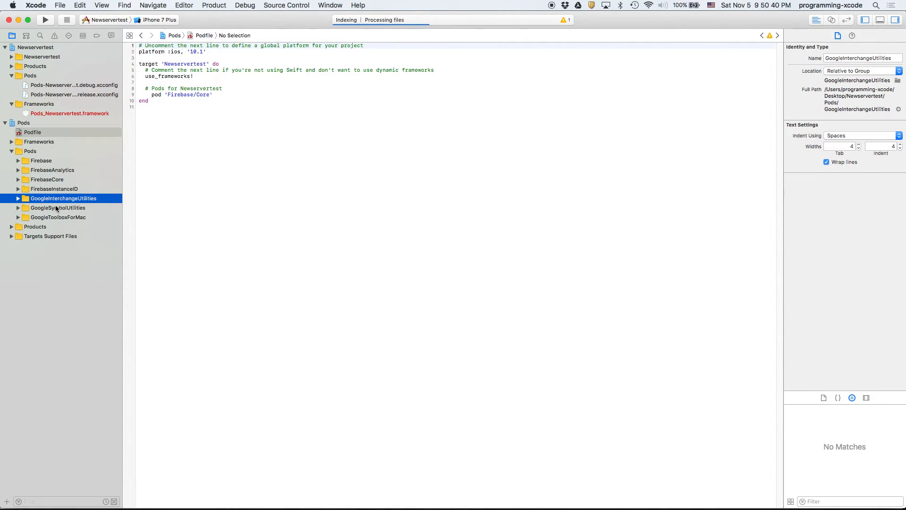
click(57, 216)
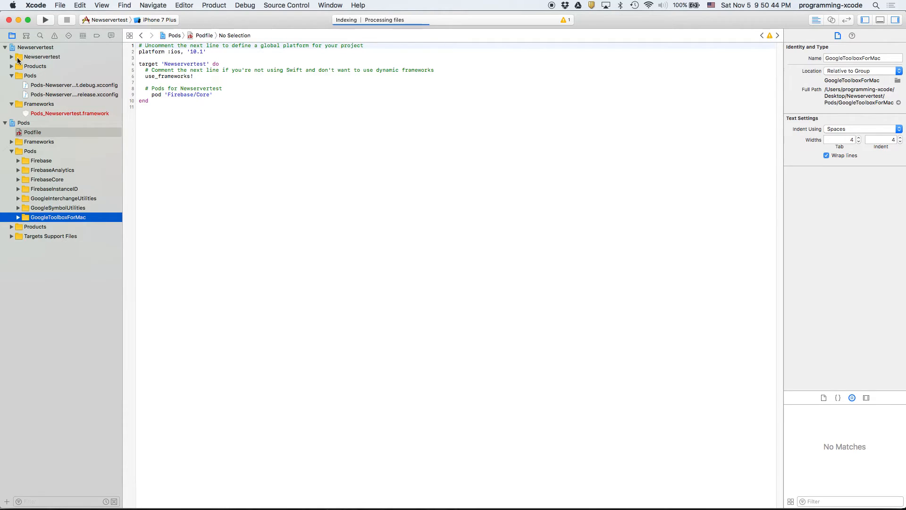
click(14, 56)
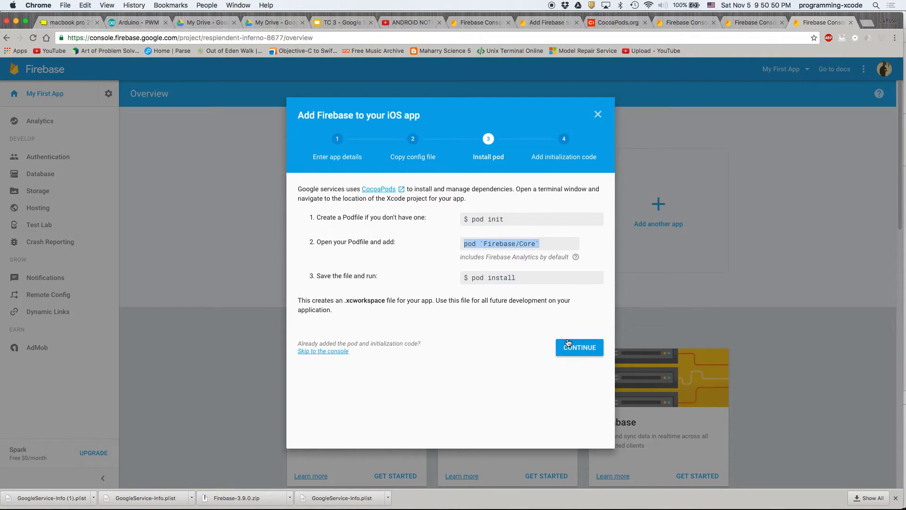
Step: Advance the Firebase wizard past Install pod and show the Swift initialization code
click(579, 347)
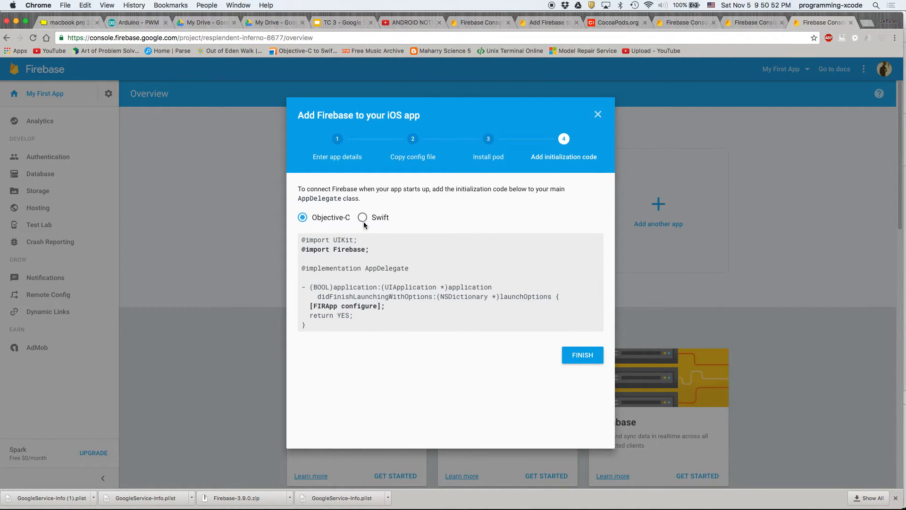
click(362, 217)
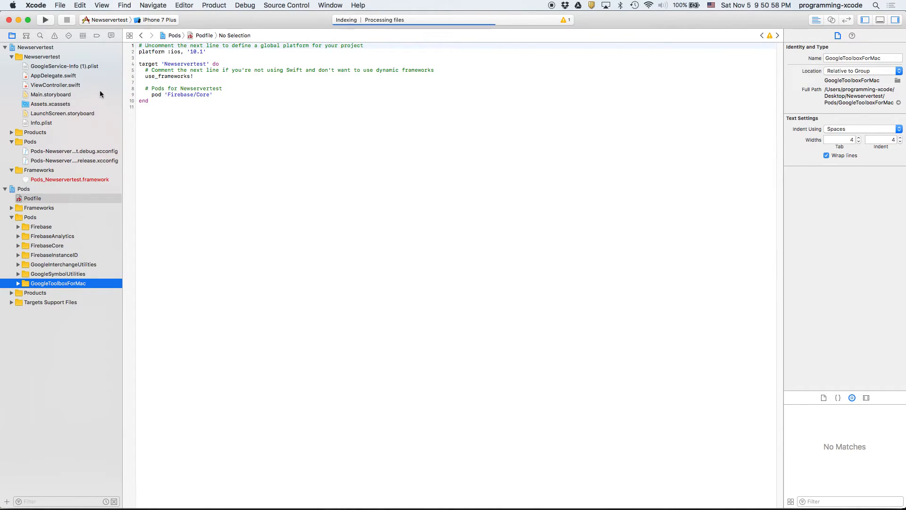
Step: Add 'import Firebase' to AppDelegate.swift and start typing 'FIRApp.' in didFinishLaunchingWithOptions
click(54, 75)
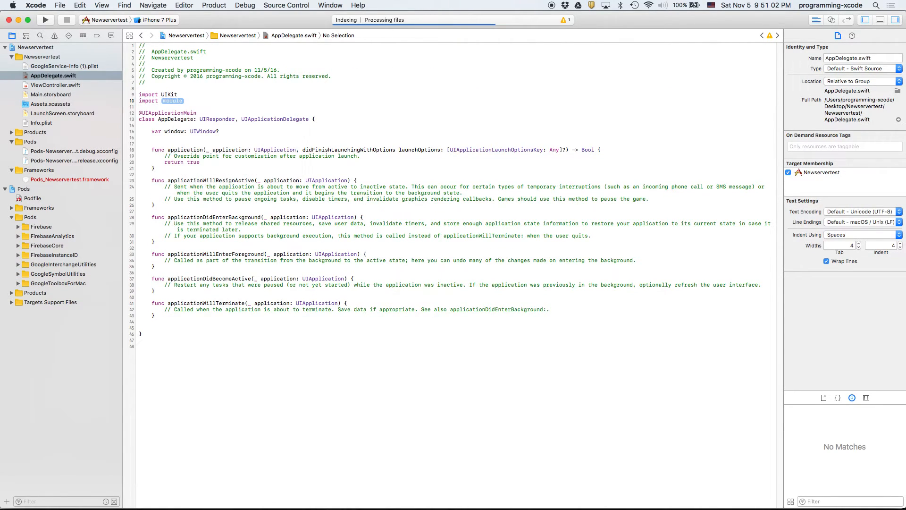
text(Fi)
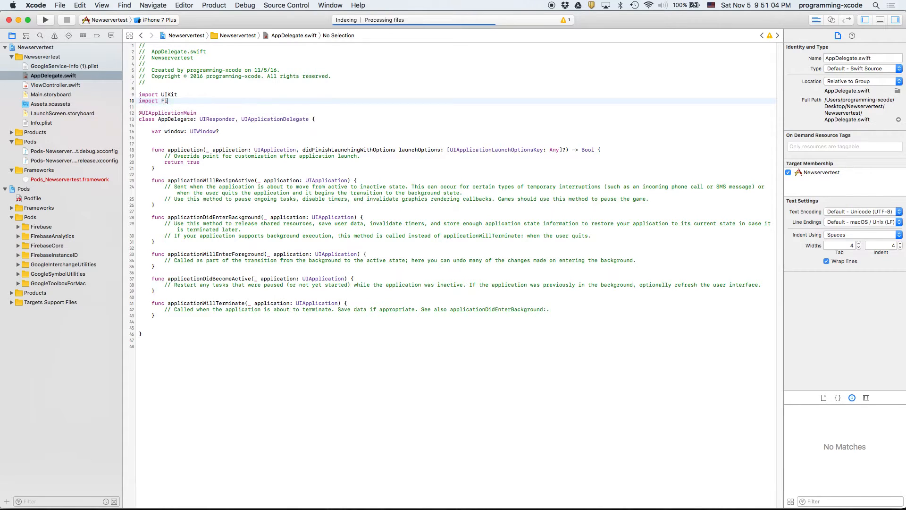
text(rebas)
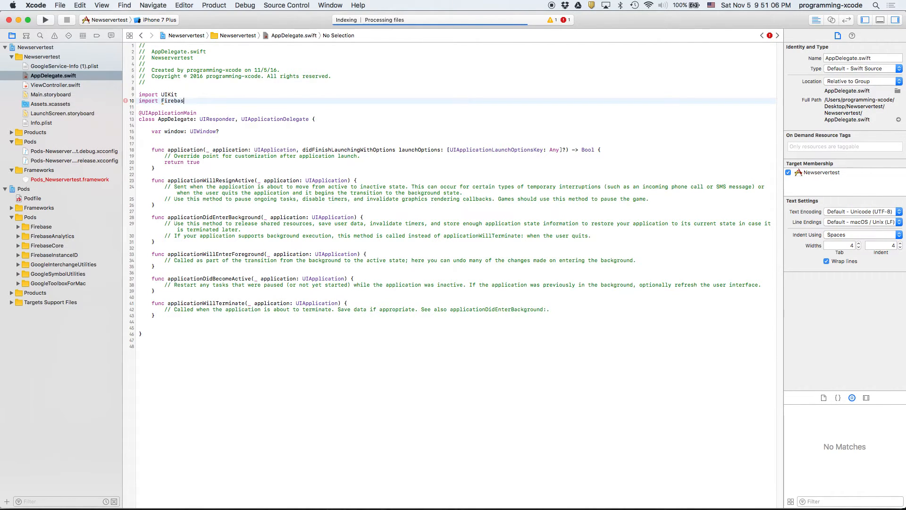
text(e)
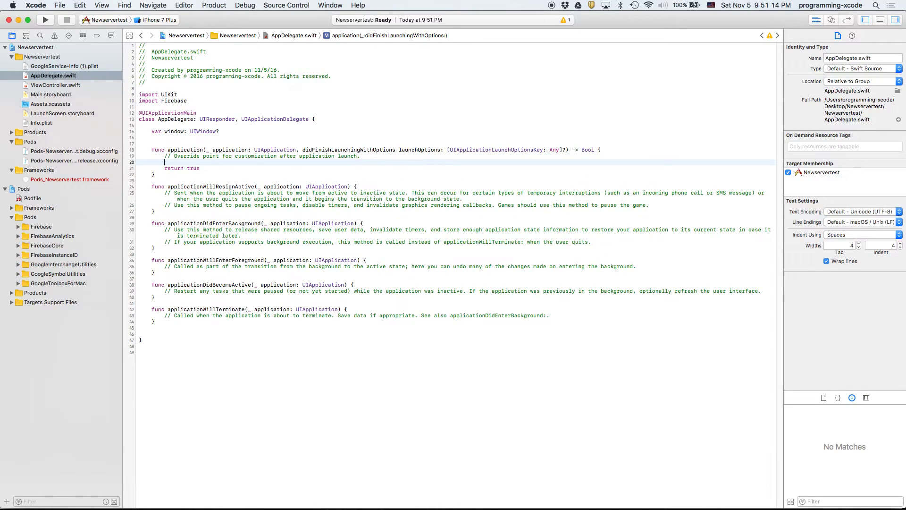
text(FIRA)
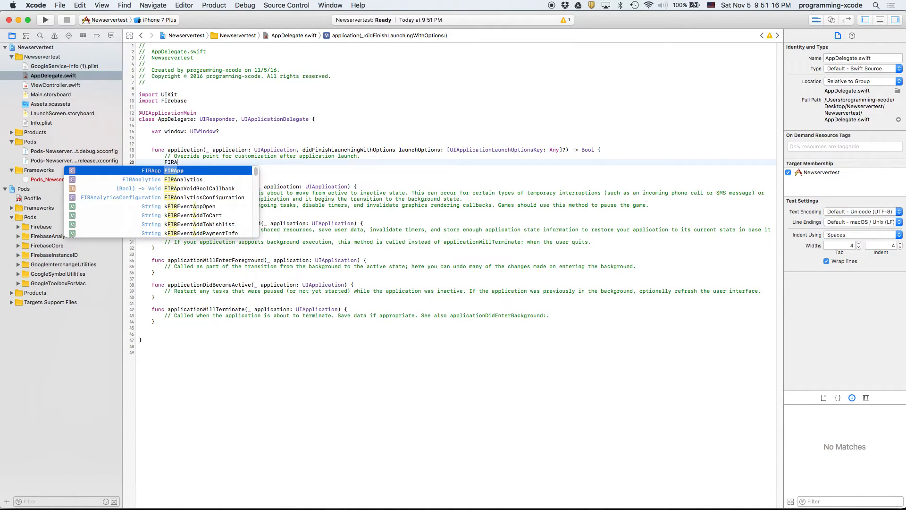
text(.)
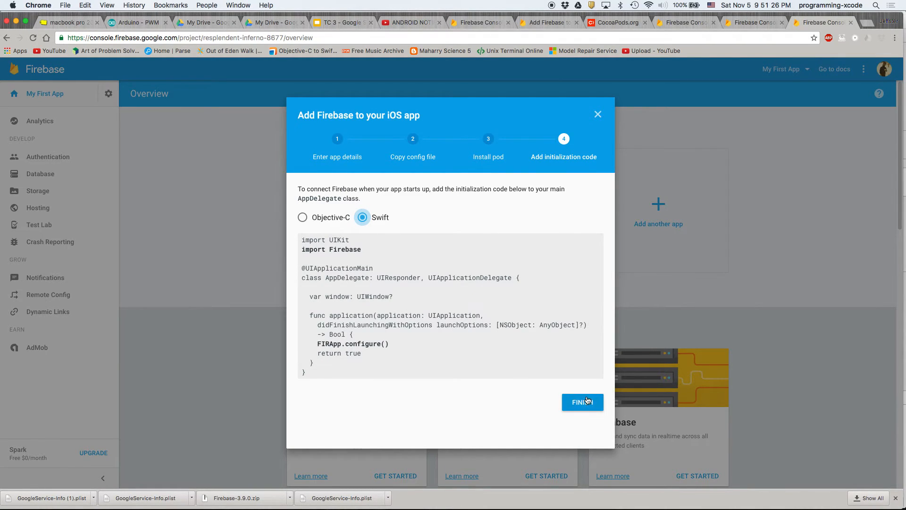
Step: Finish the Firebase setup wizard and browse the Newservertest iOS app's settings
click(582, 401)
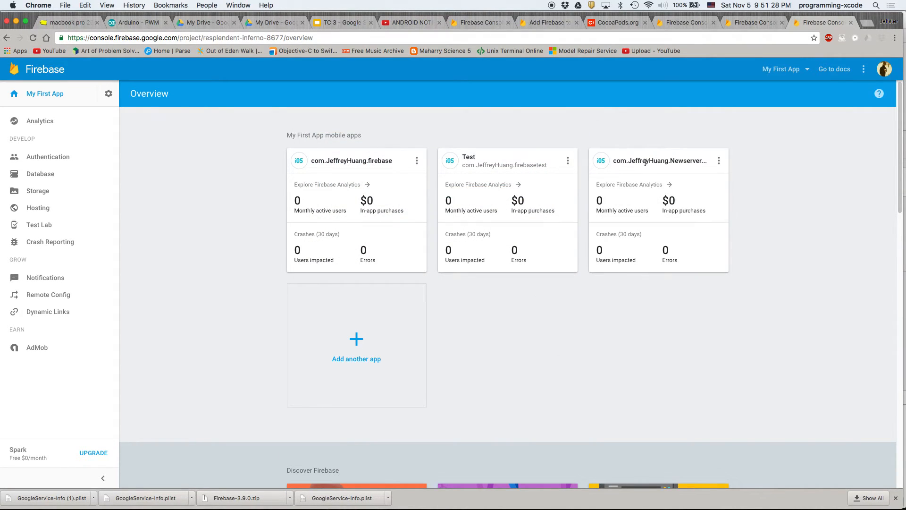
click(719, 160)
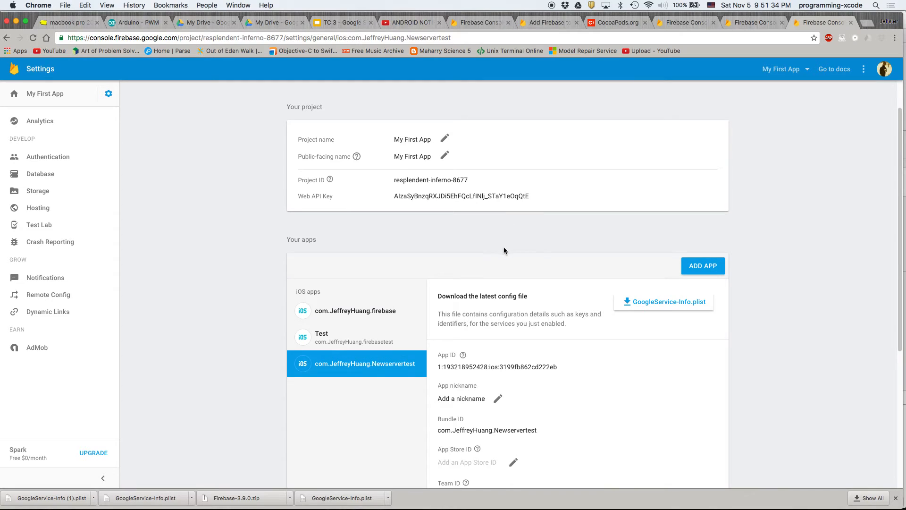
scroll(down, 3)
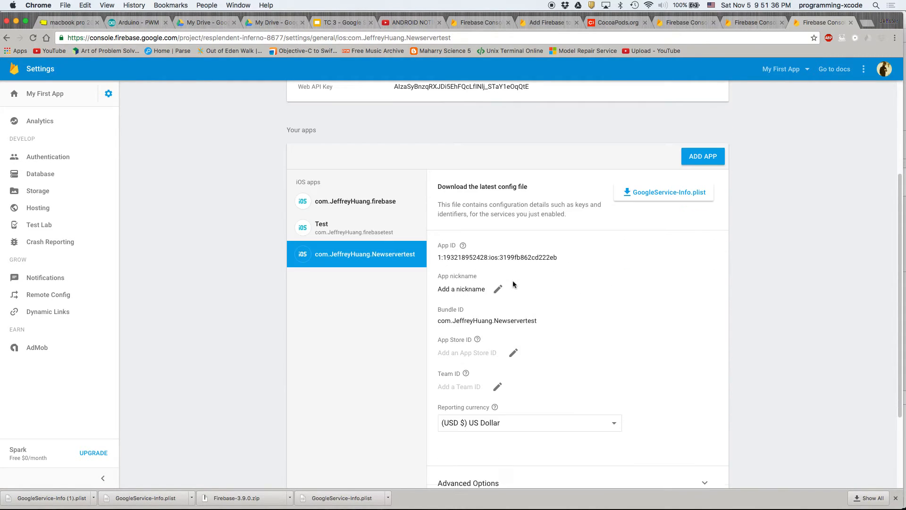
scroll(down, 3)
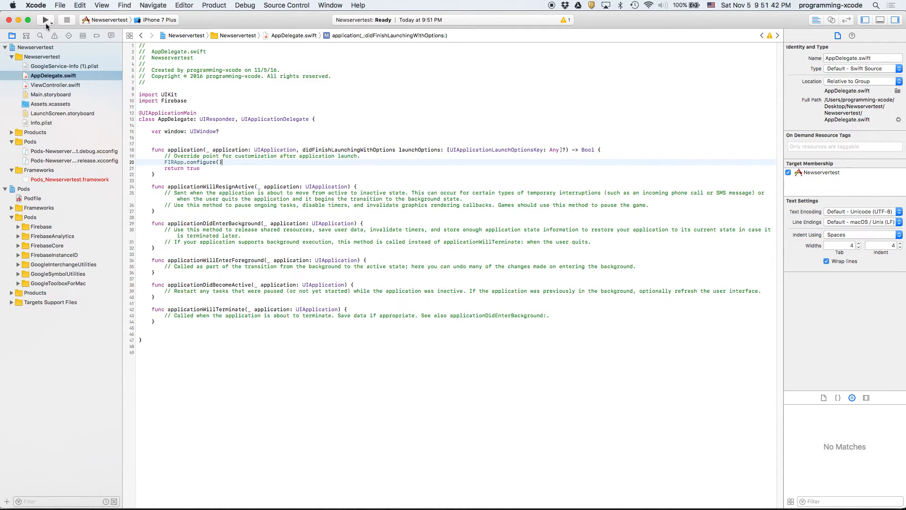
Step: Run Newservertest in the simulator, dismiss the validation results, and return to the file list
click(46, 18)
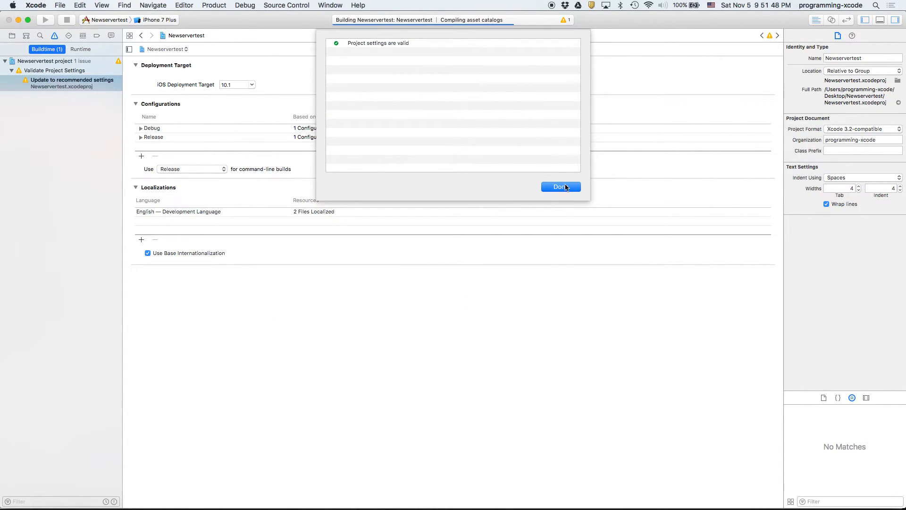
click(559, 187)
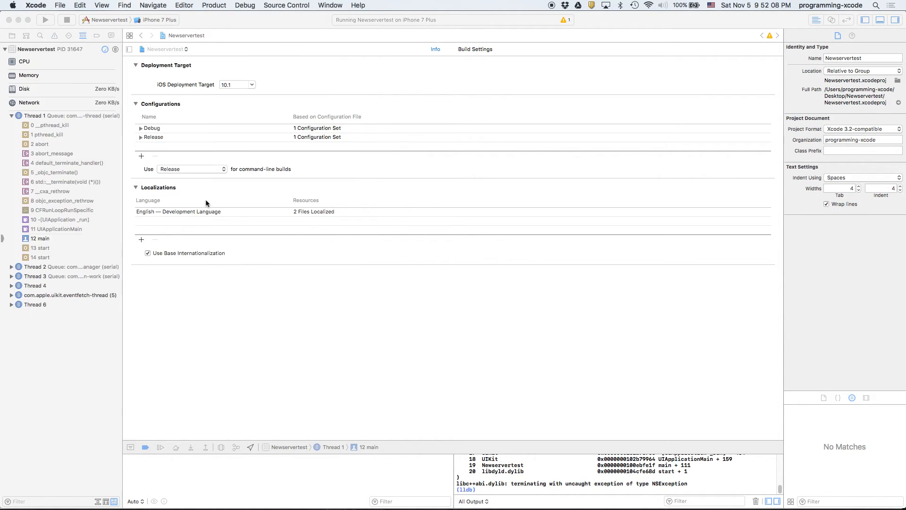
click(40, 238)
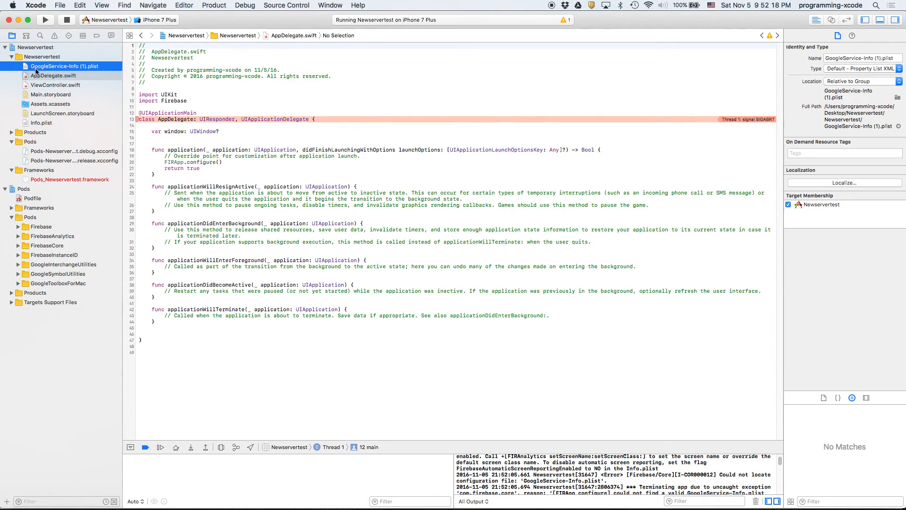
Step: Rename the config file to GoogleService-Info.plist, save anyway, and switch to the Simulator
click(64, 66)
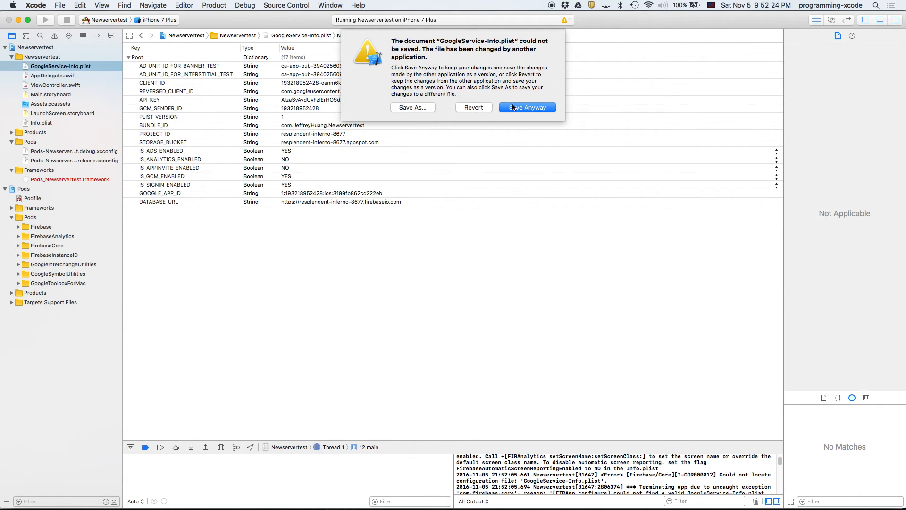
click(526, 108)
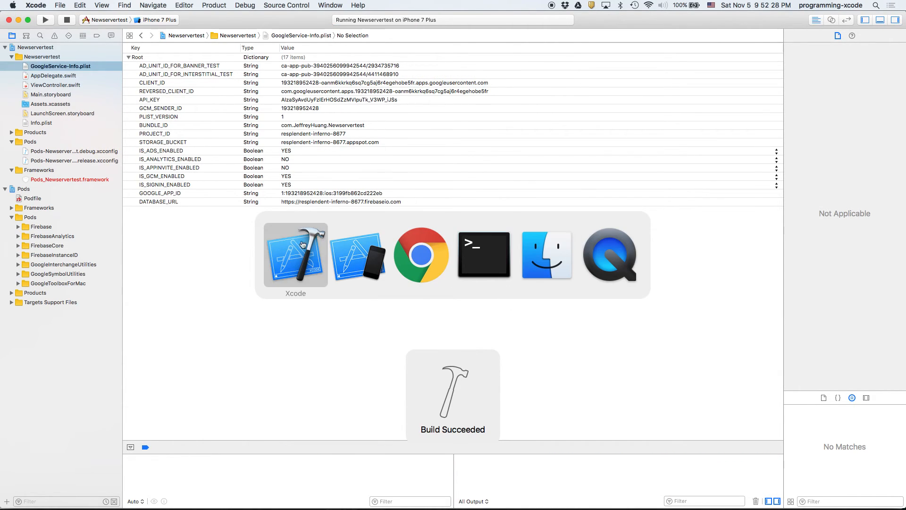
click(359, 254)
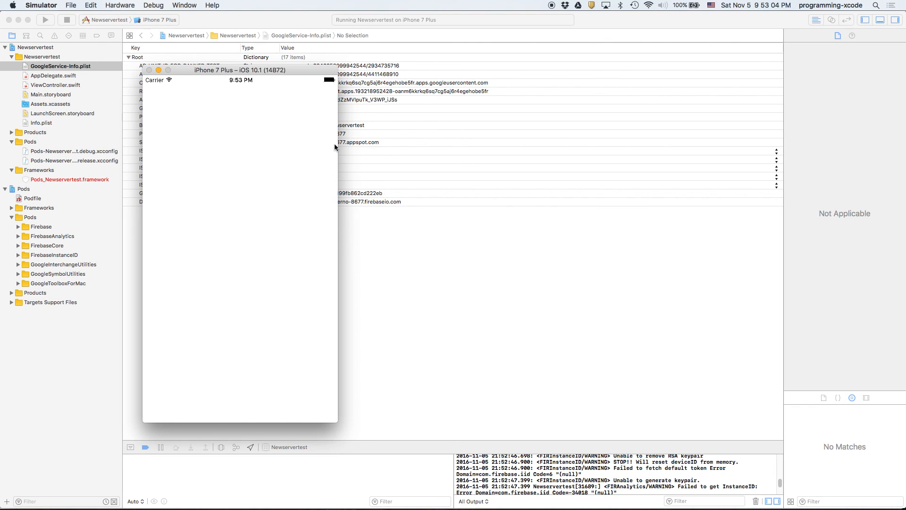
mouse_move(233, 83)
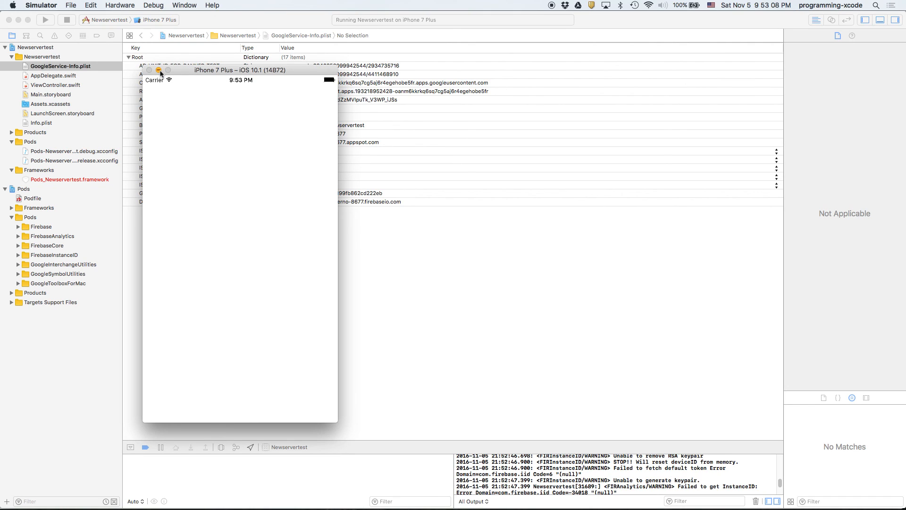
mouse_move(273, 163)
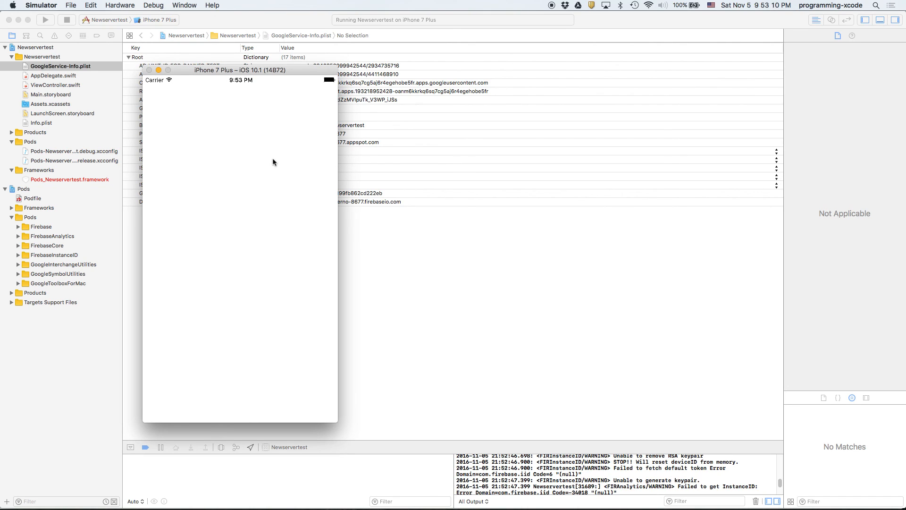